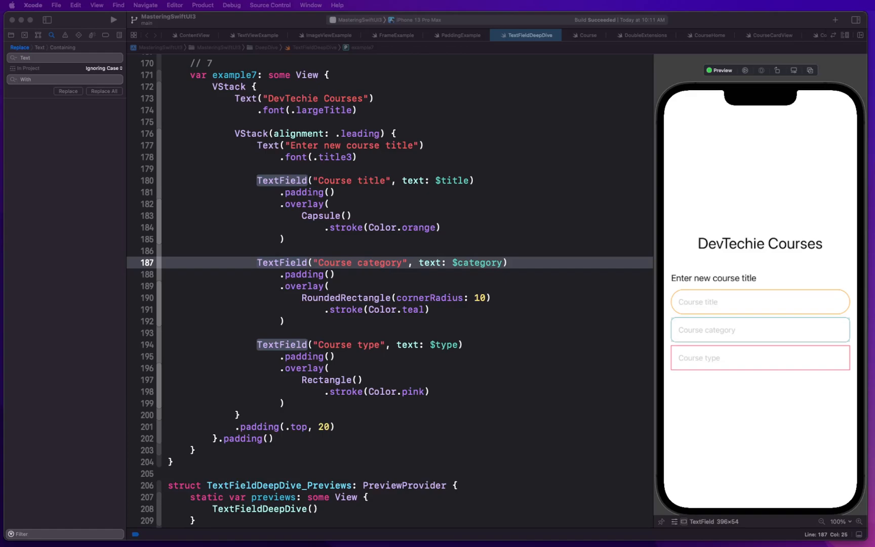
mouse_move(199, 459)
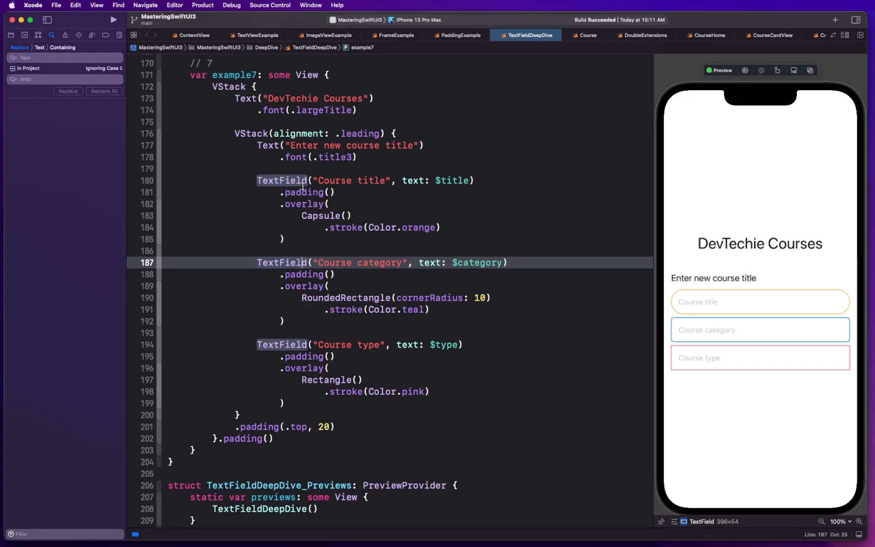
Open the context menu on the TextField symbol at line 180 of example7.
right_click(282, 180)
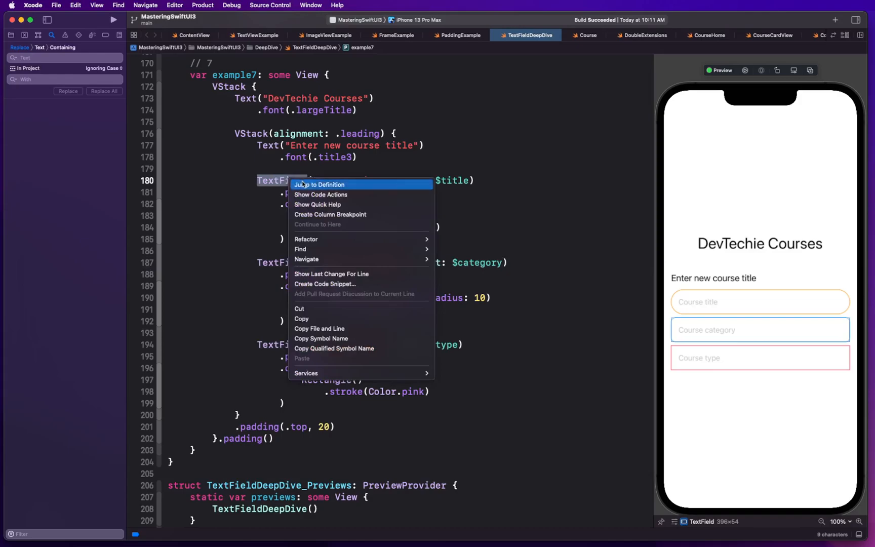
click(320, 184)
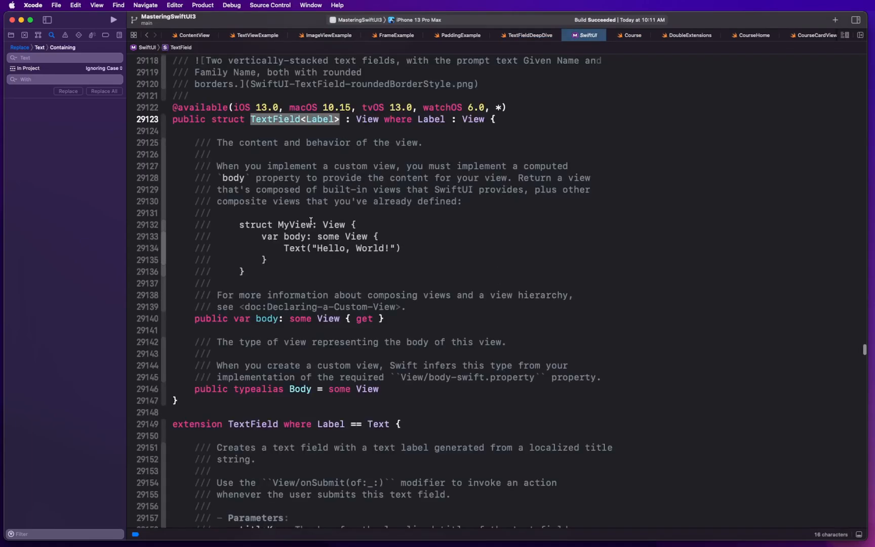
scroll(down, 3)
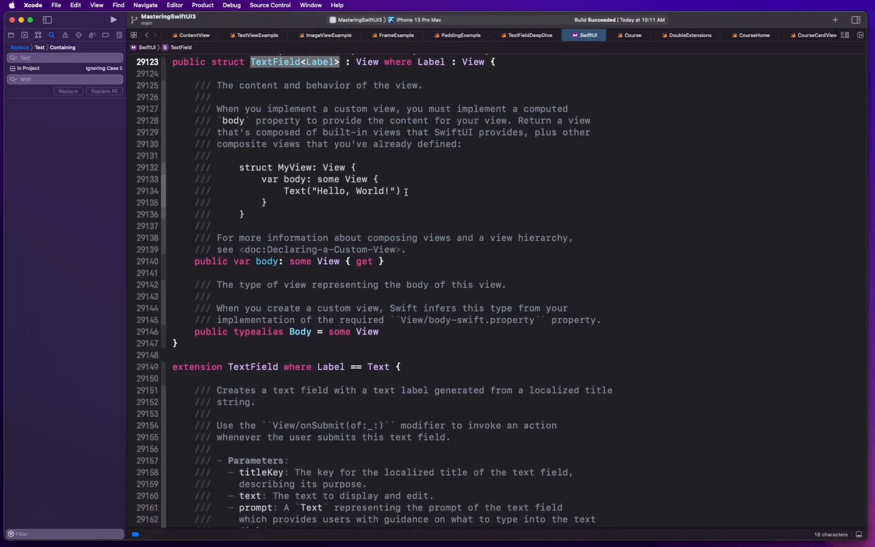
scroll(down, 3)
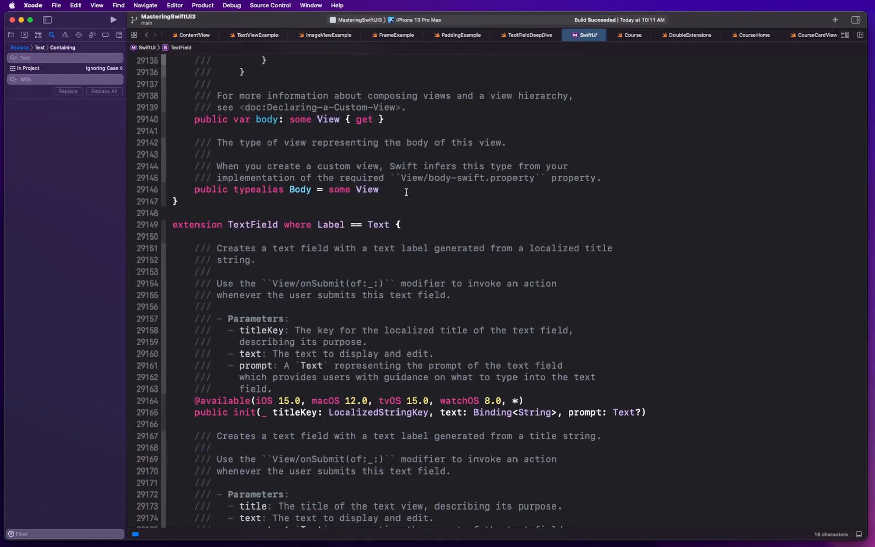
scroll(down, 3)
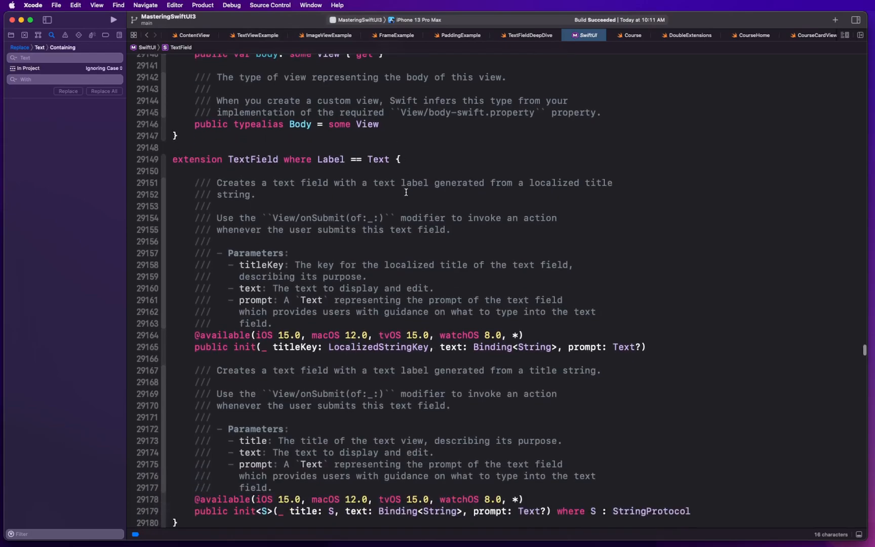
scroll(down, 3)
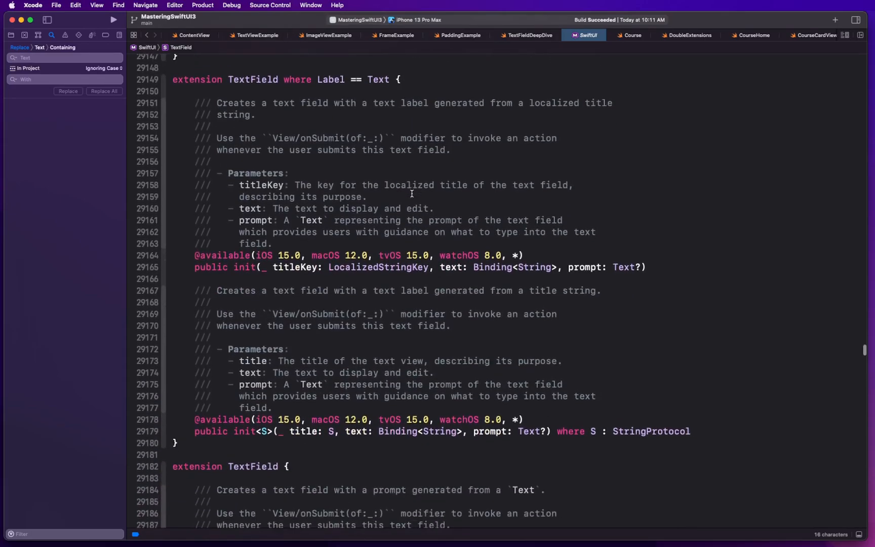
scroll(down, 3)
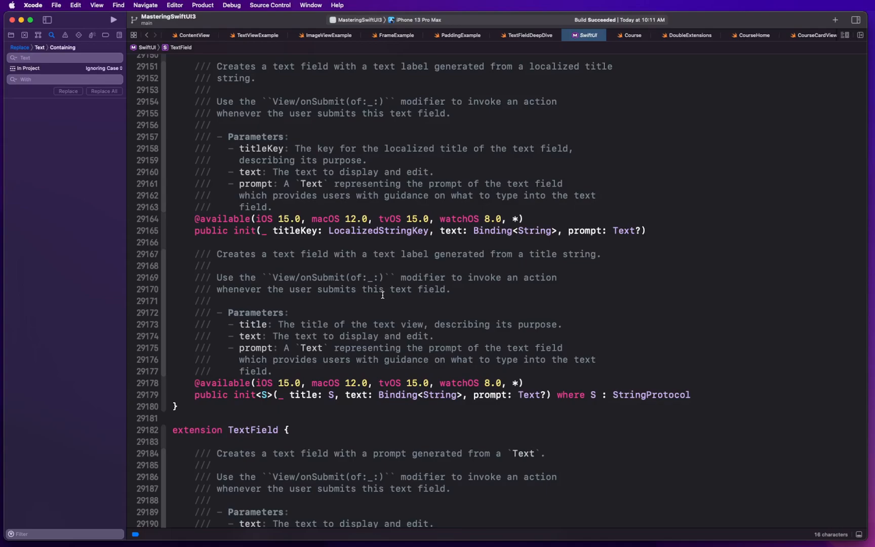
mouse_move(527, 151)
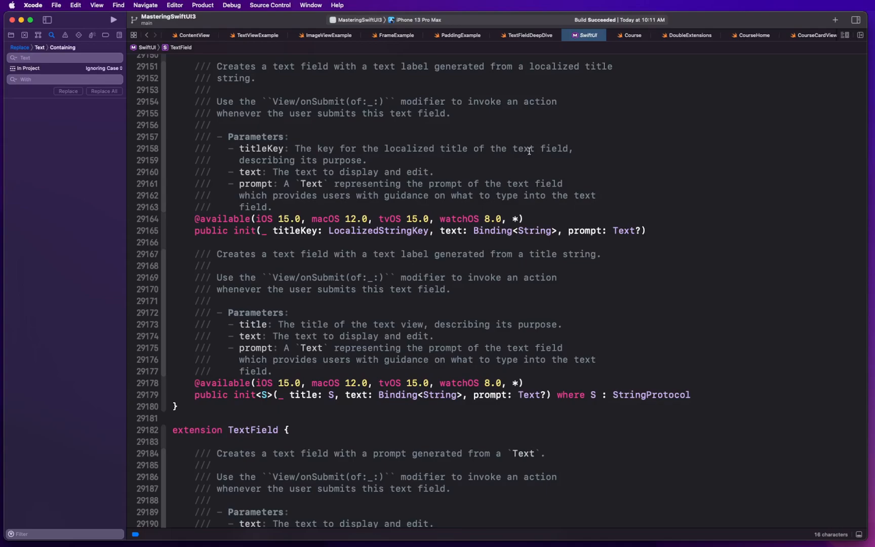
click(529, 35)
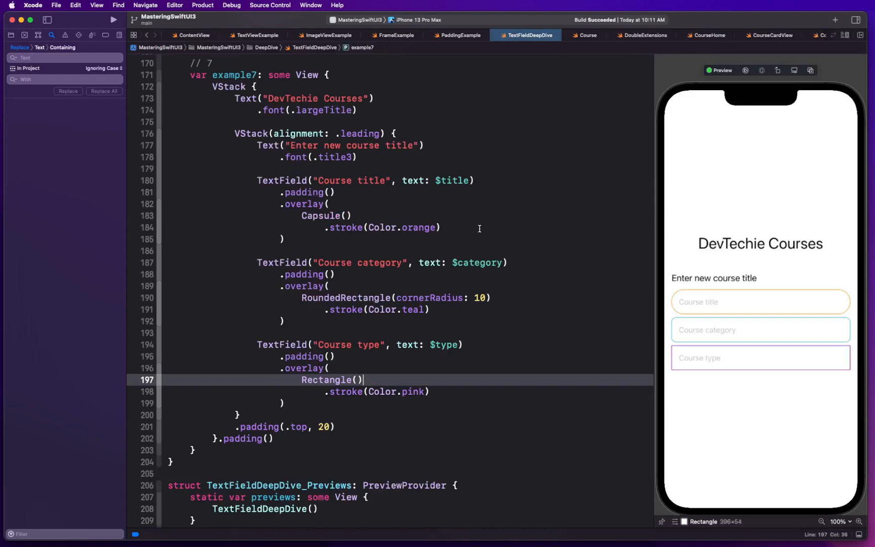
Paste a copy of example7 as example8, strip its overlay, then remove the draft block.
click(289, 180)
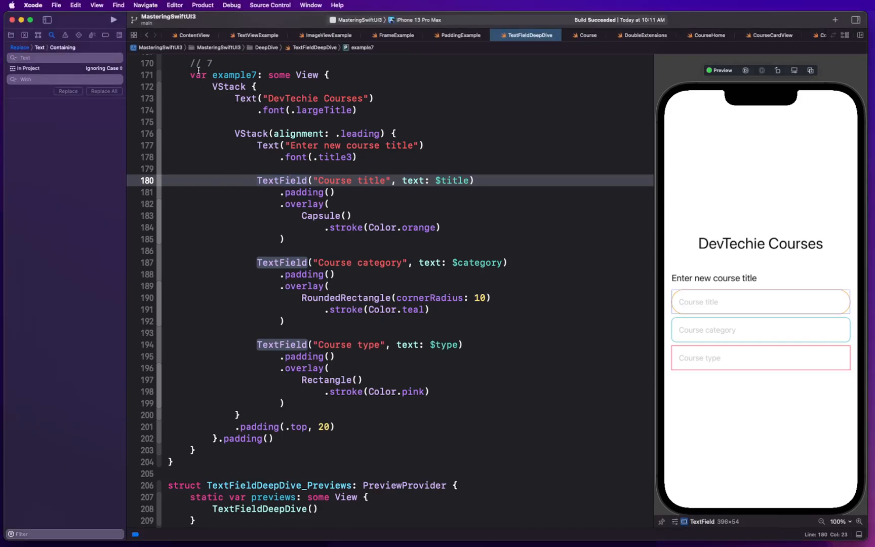
click(195, 63)
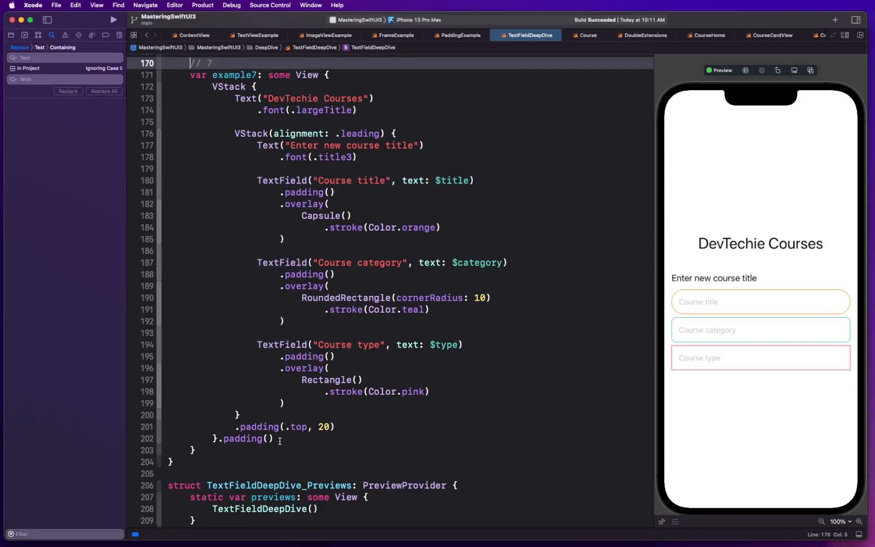
click(216, 438)
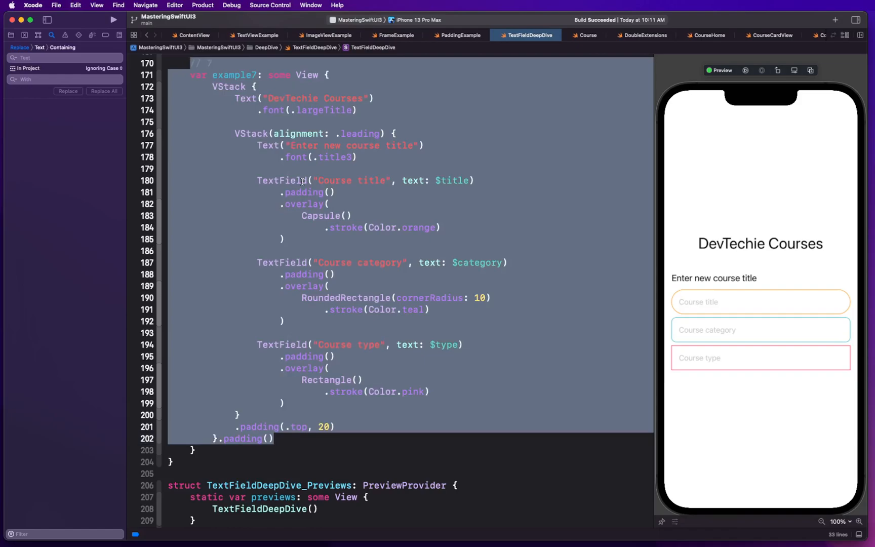
click(290, 438)
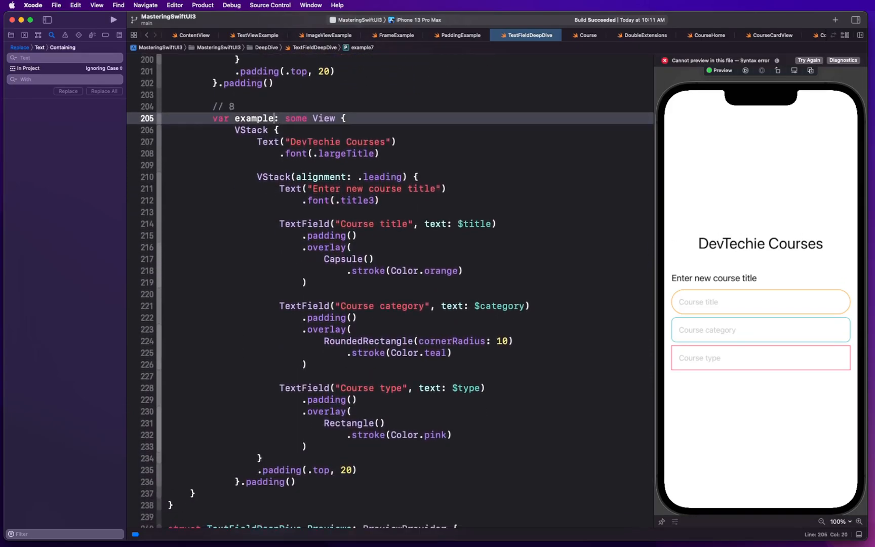
text(8)
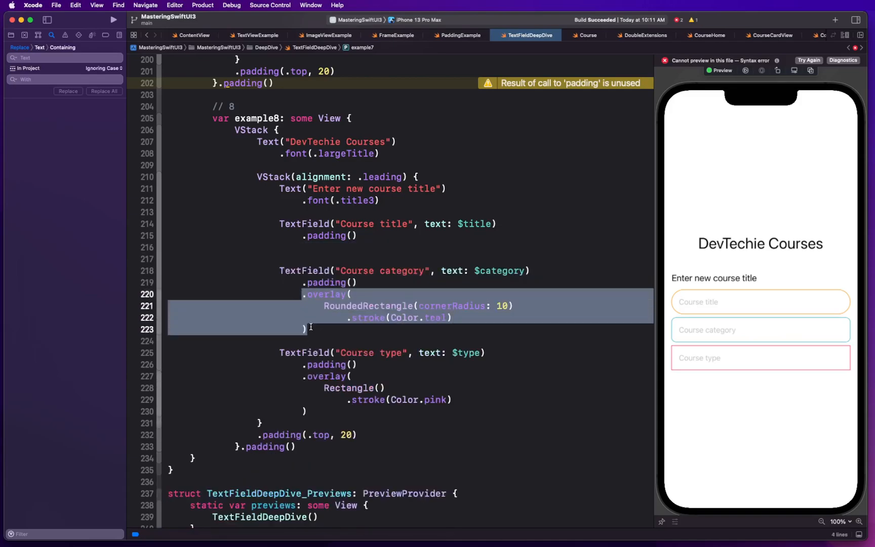
key(delete)
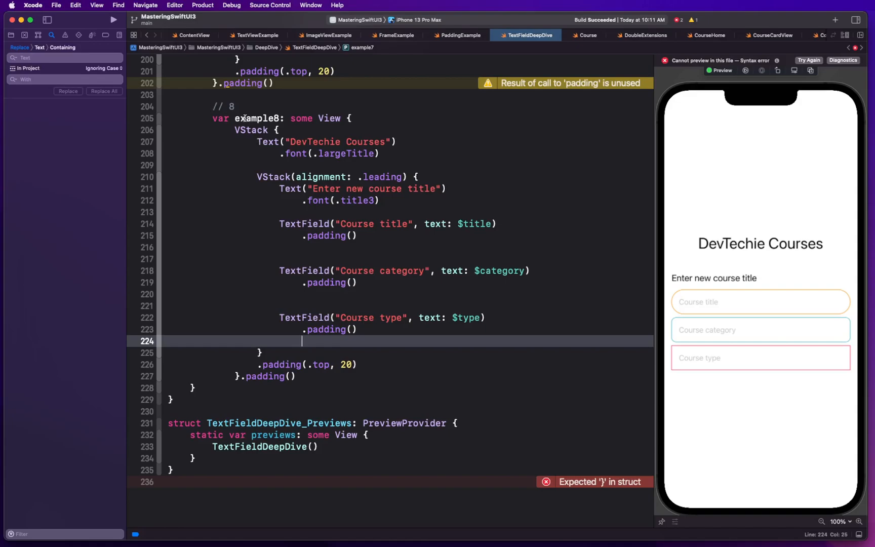
scroll(up, 3)
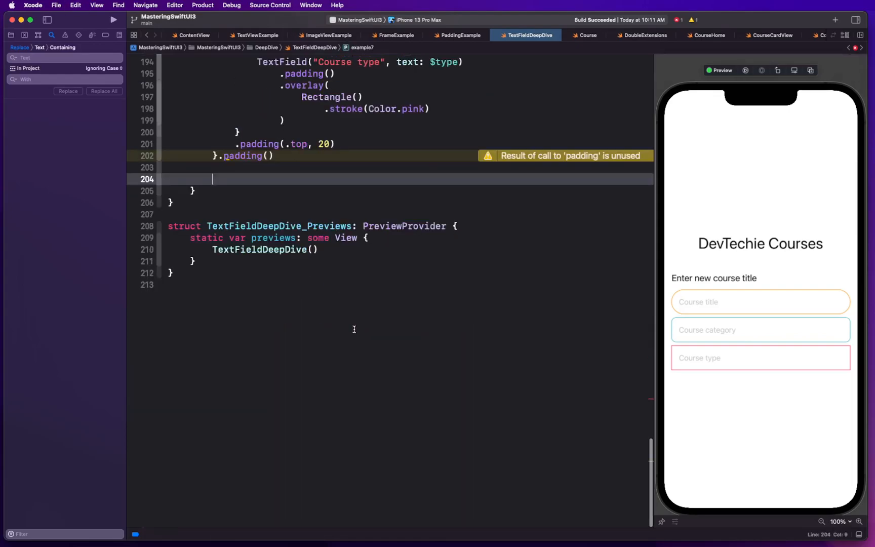
Duplicate the example7 block below itself as example8, keeping only .padding() on each field.
scroll(up, 3)
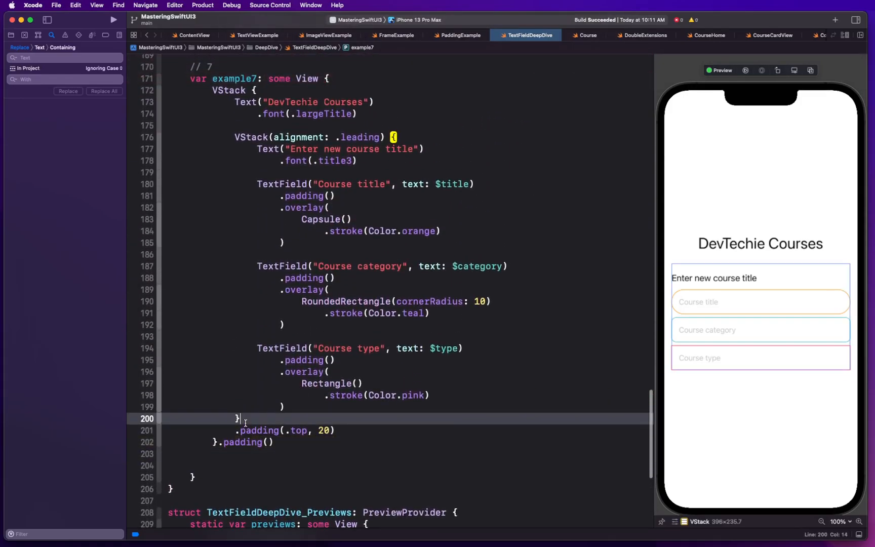
click(215, 442)
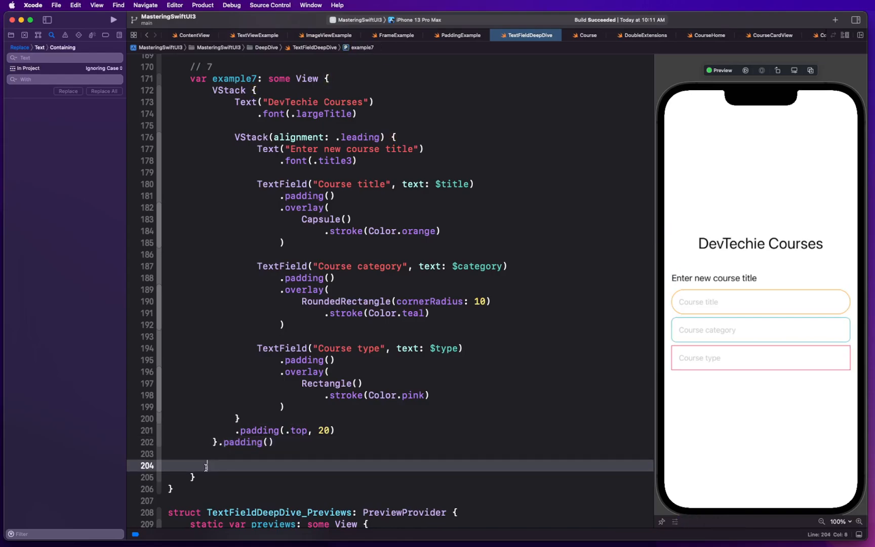
click(263, 442)
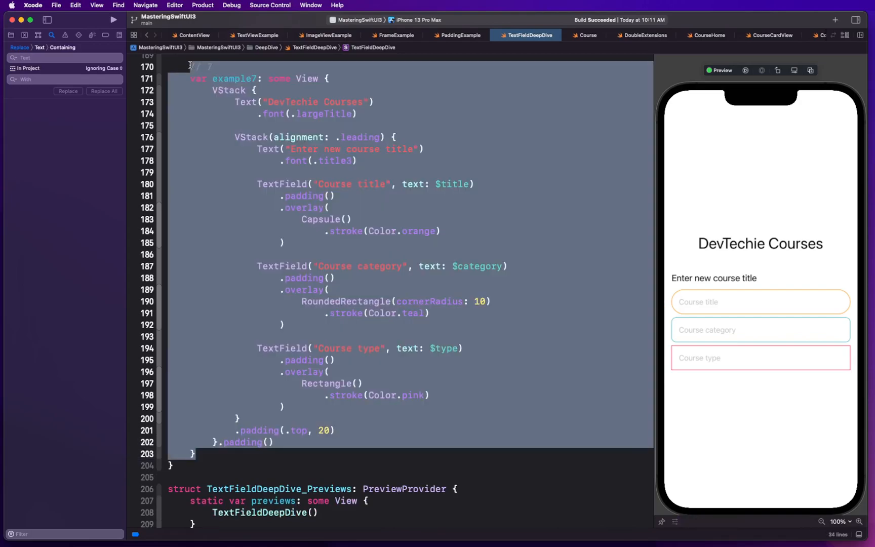
click(195, 454)
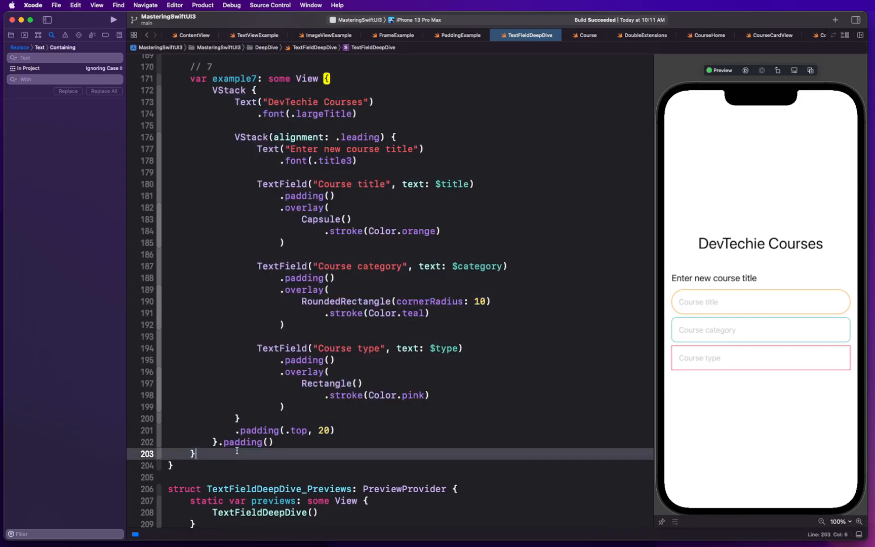
scroll(down, 3)
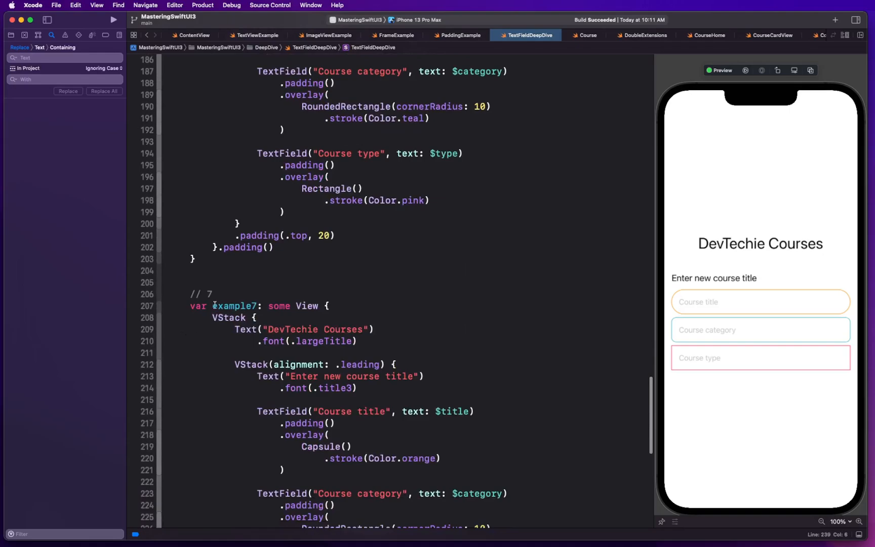
text(8)
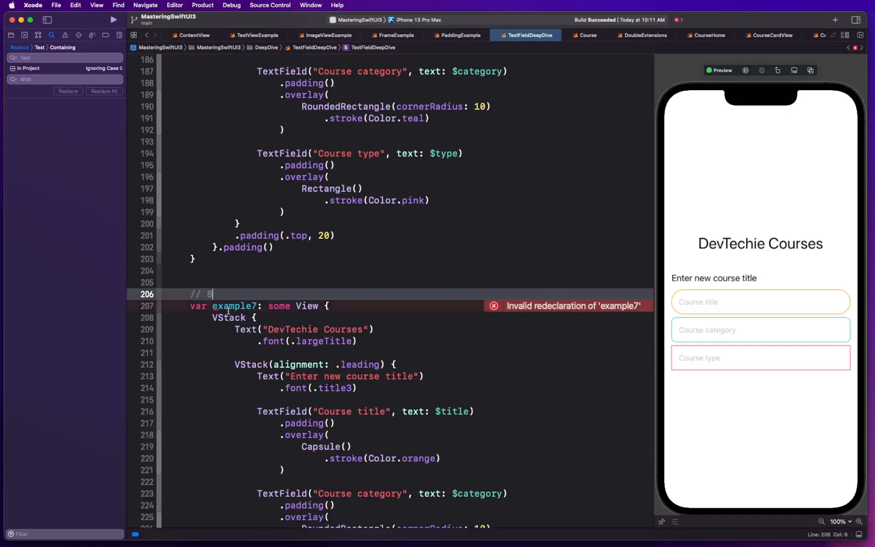
text(8)
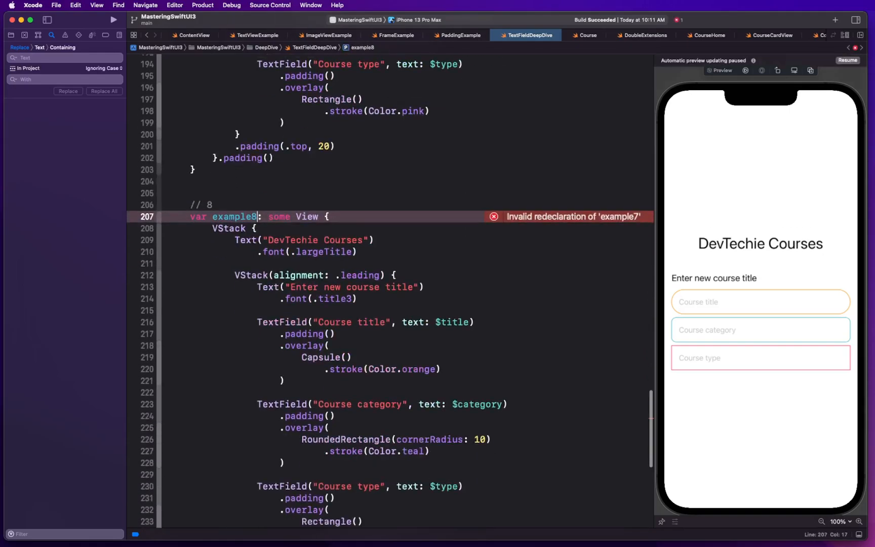
scroll(down, 3)
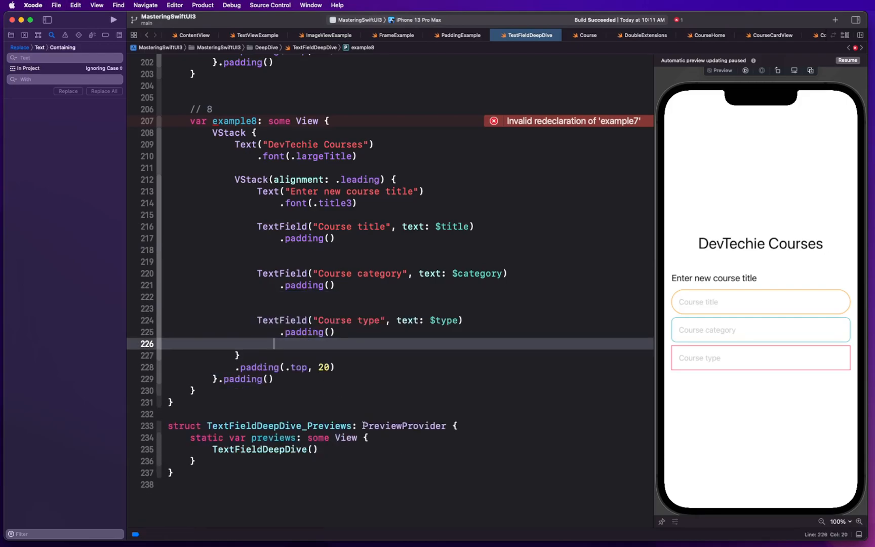
mouse_move(401, 434)
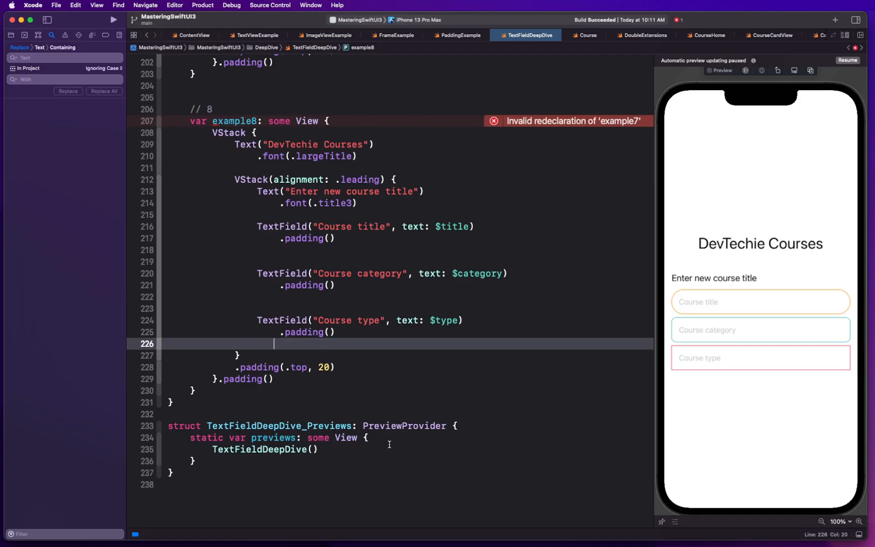
mouse_move(366, 349)
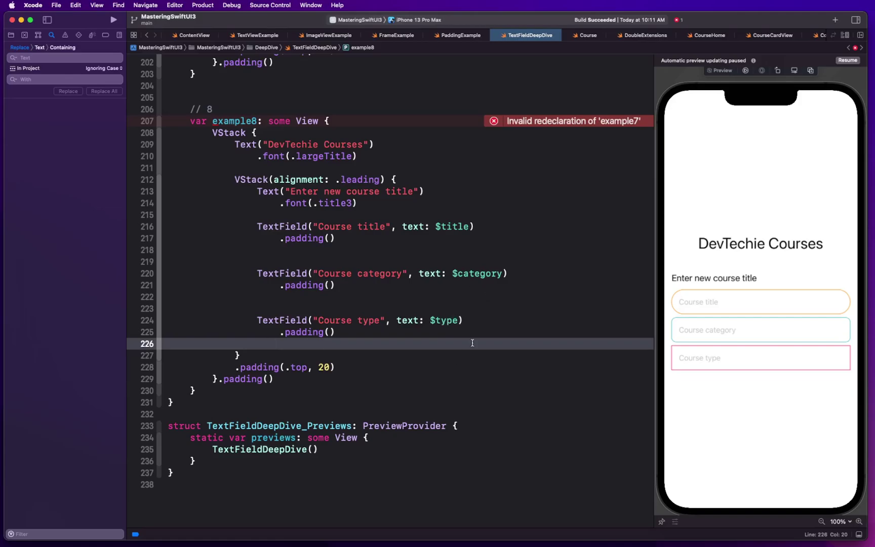
Point body at example8, fix the redeclaration error, and resume the canvas preview.
scroll(up, 3)
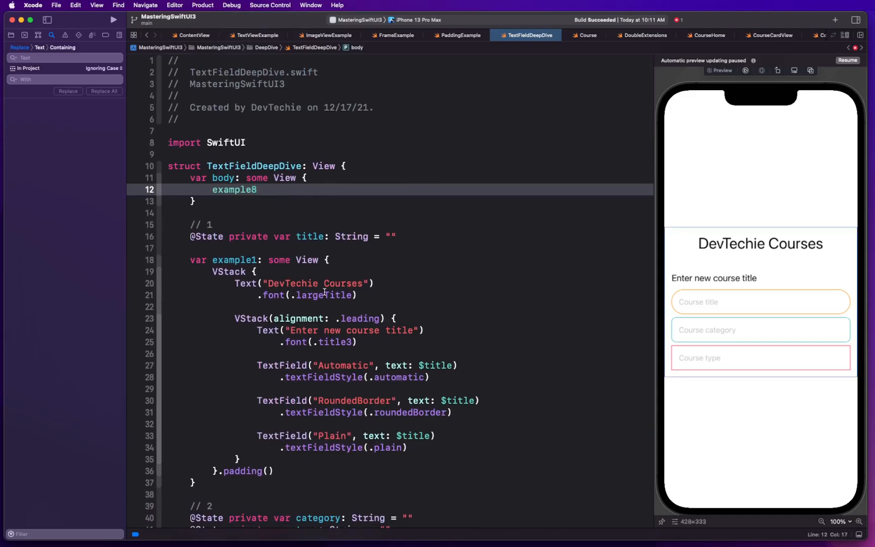
scroll(down, 3)
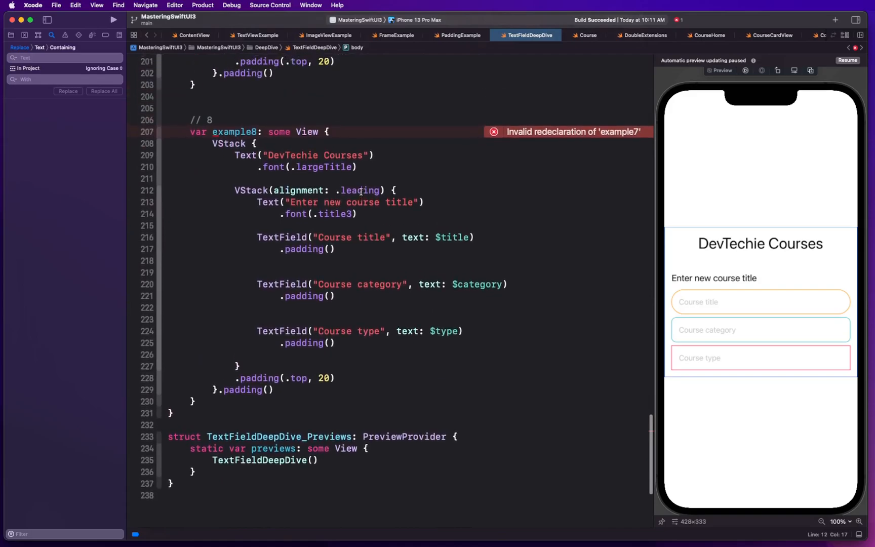
double_click(360, 191)
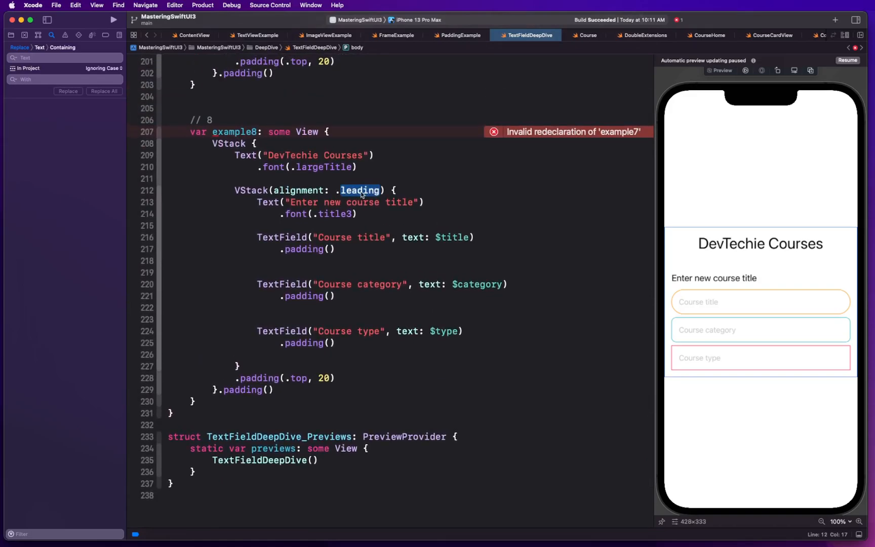
click(256, 143)
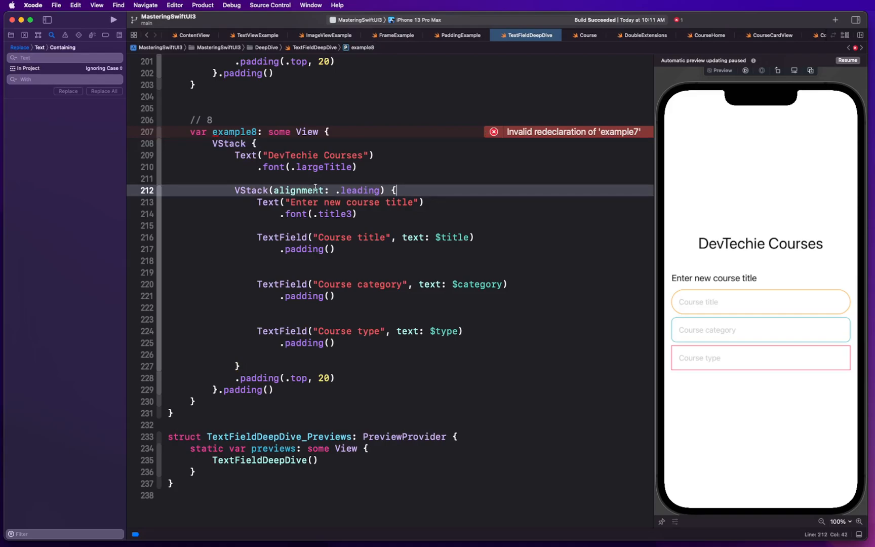
click(339, 202)
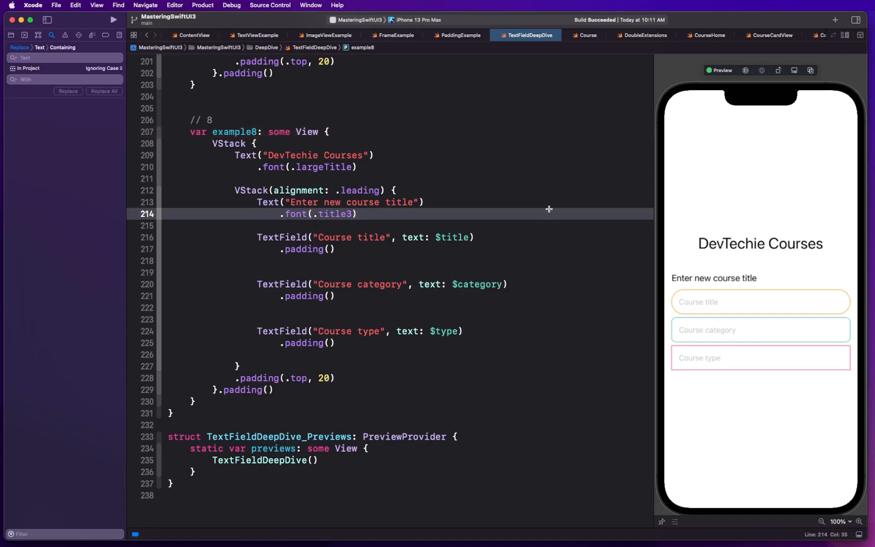
click(713, 278)
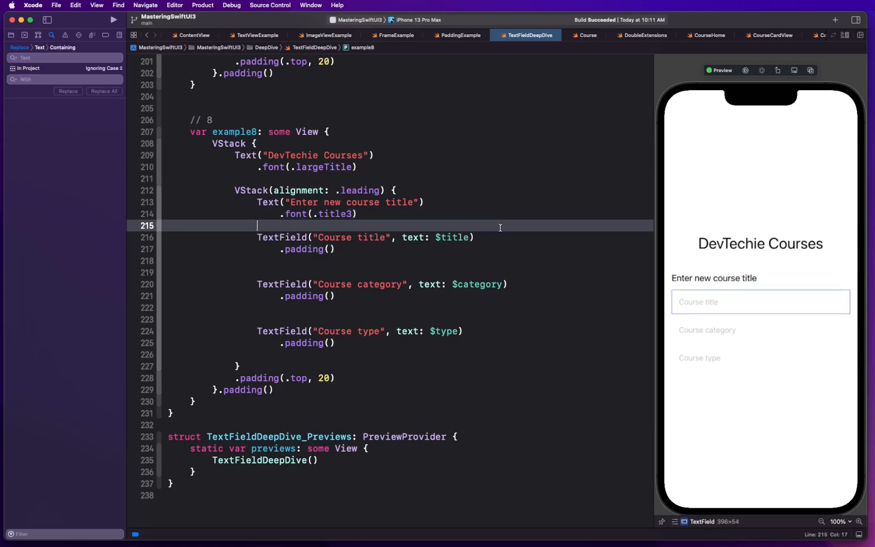
mouse_move(485, 307)
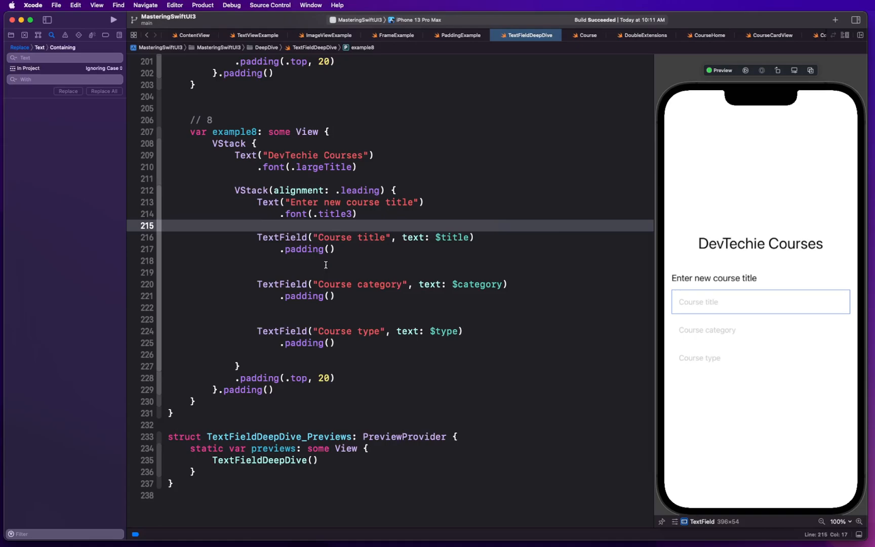
mouse_move(355, 330)
text(.)
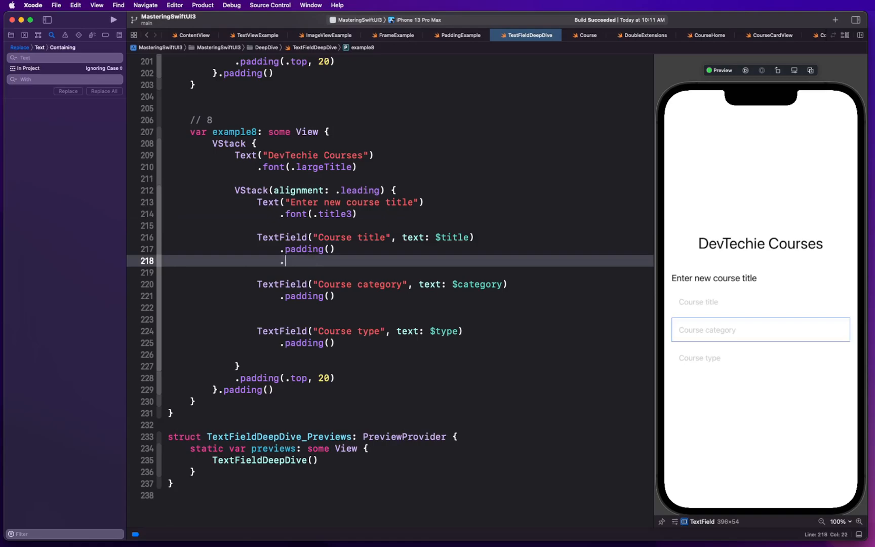
Add .background(Color.orange) to the Course title field.
text(back)
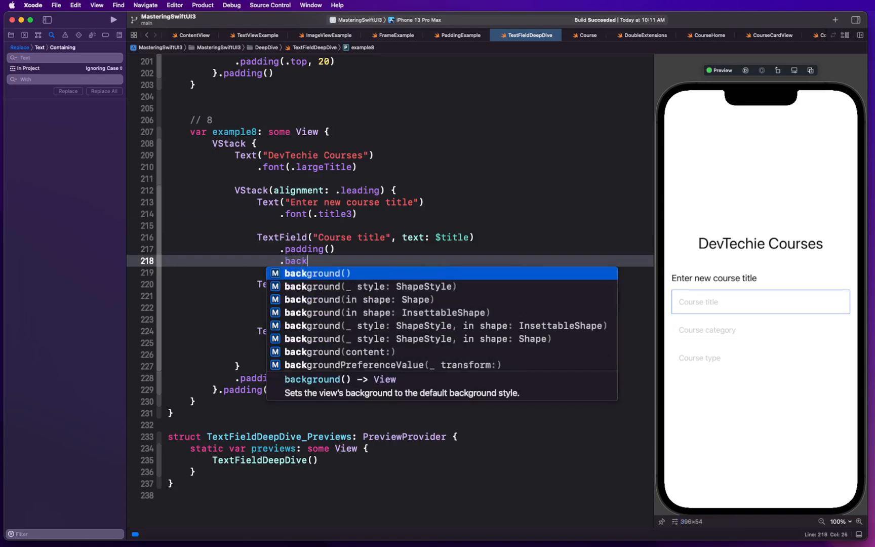
click(370, 286)
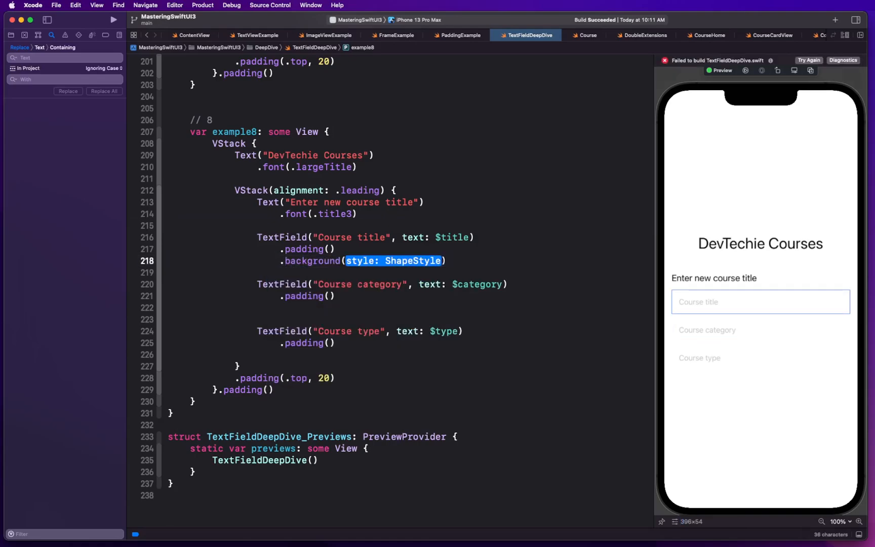
text(Color.orang)
click(408, 308)
text(.background(LinearGradient())
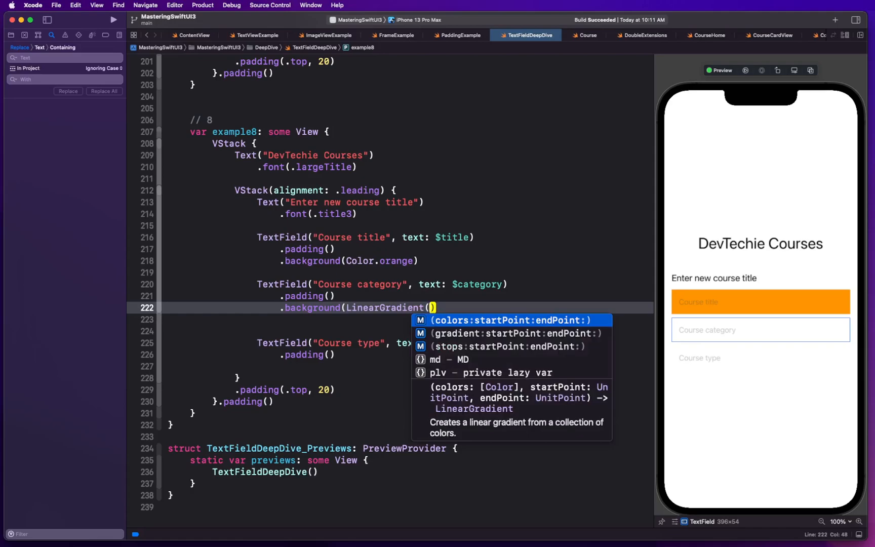
Give the category field an orange-to-0.2-opacity LinearGradient from topLeading to bottomTrailing.
click(510, 319)
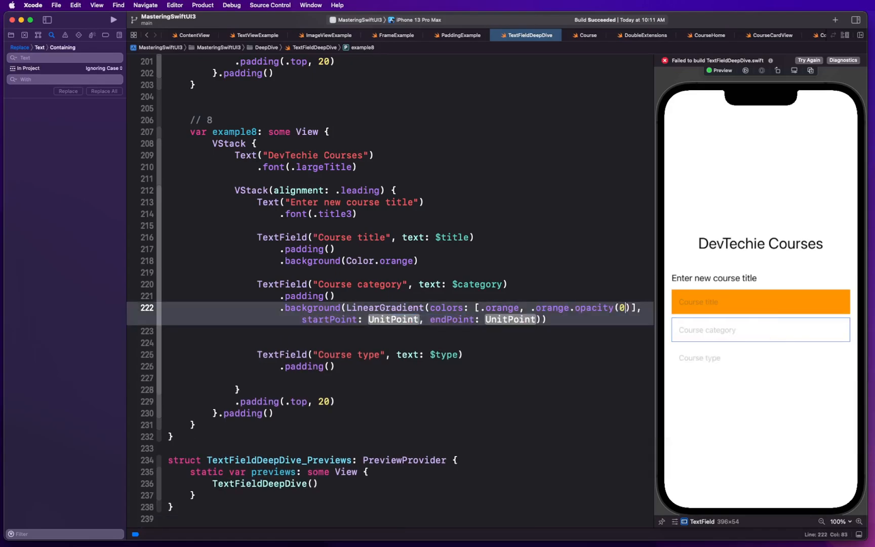
text(.2], startPoint: .)
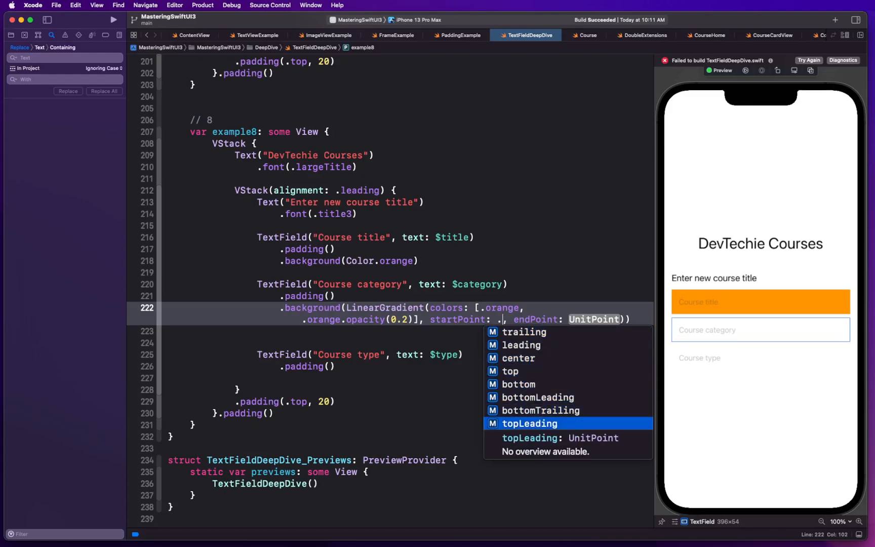
click(529, 423)
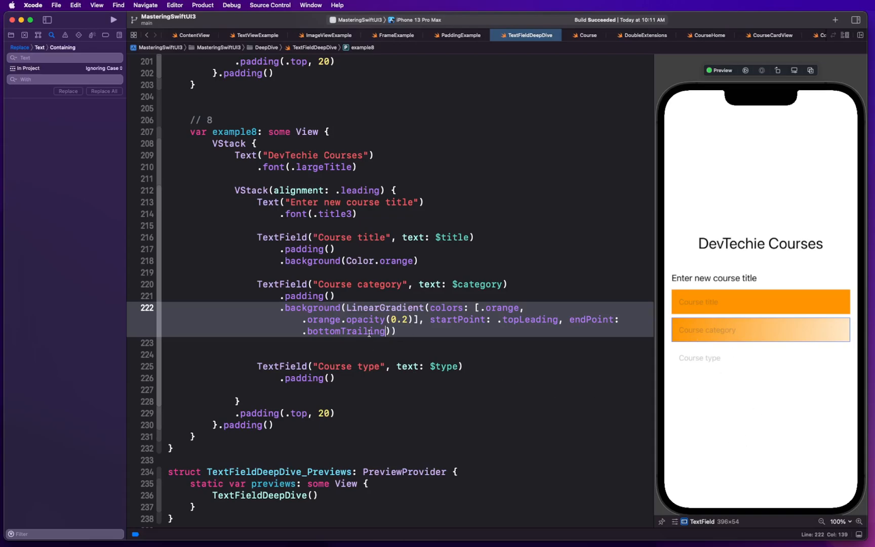
mouse_move(457, 332)
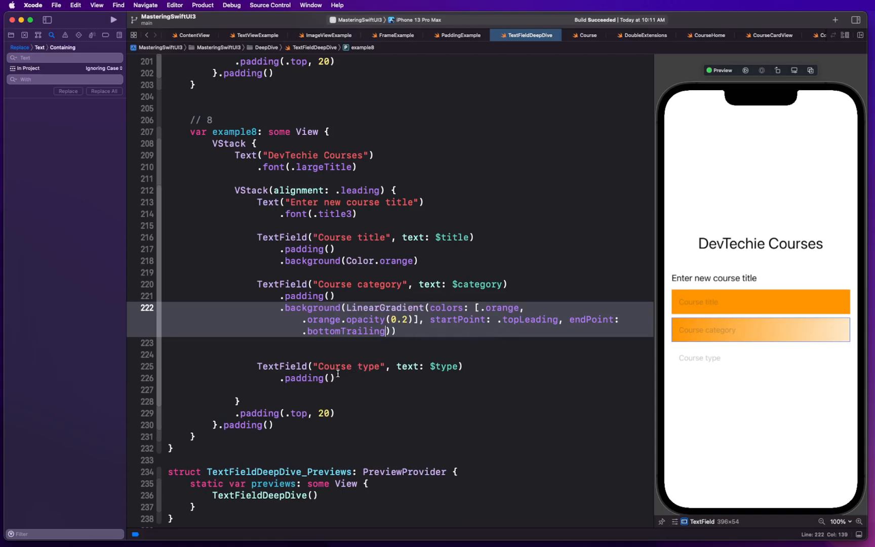
Add .background(Color.pink, in: Capsule()) to the Course type TextField.
text(.back)
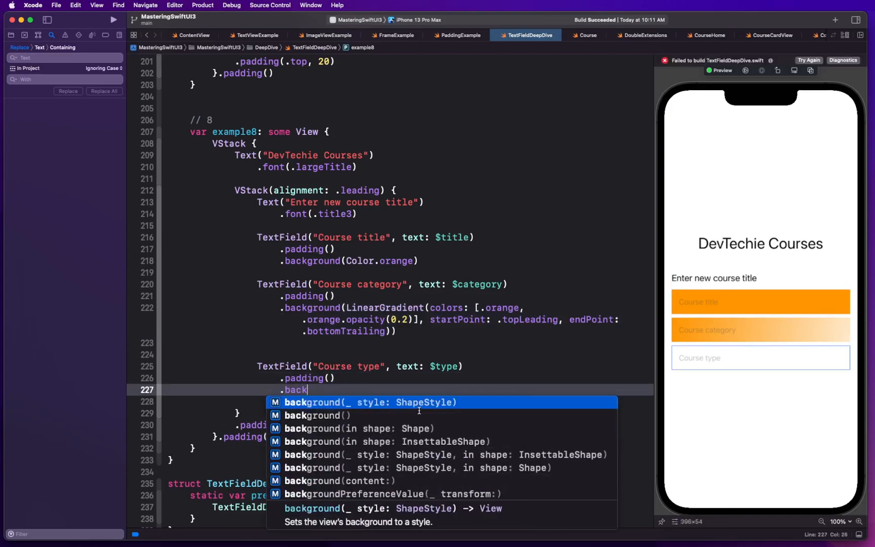
mouse_move(420, 414)
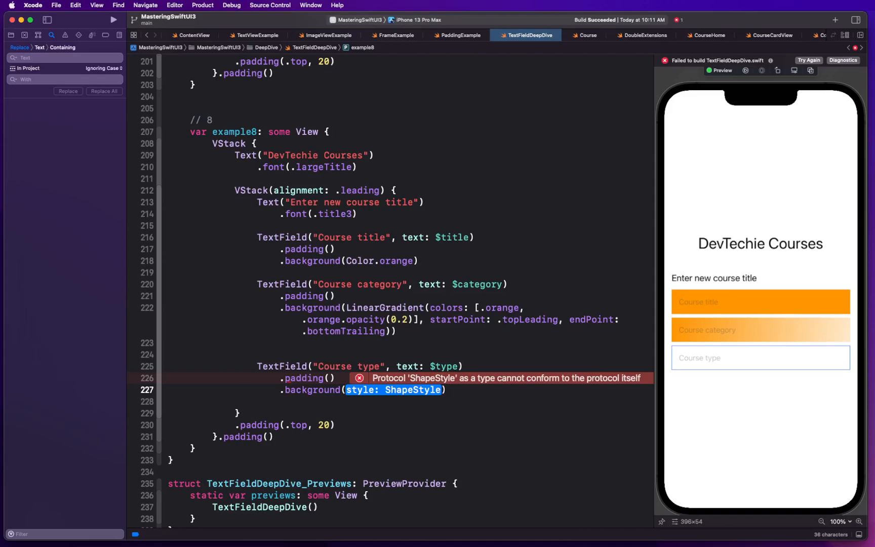
text(Color.p)
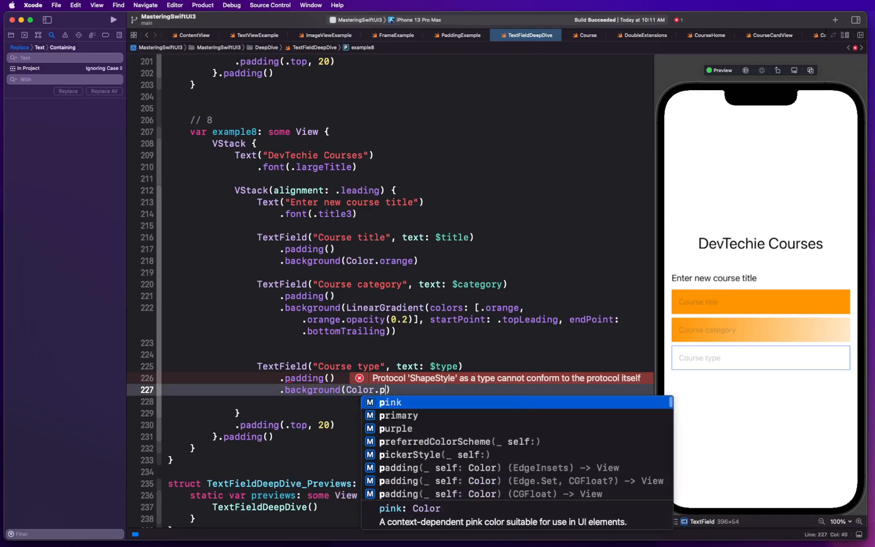
click(390, 401)
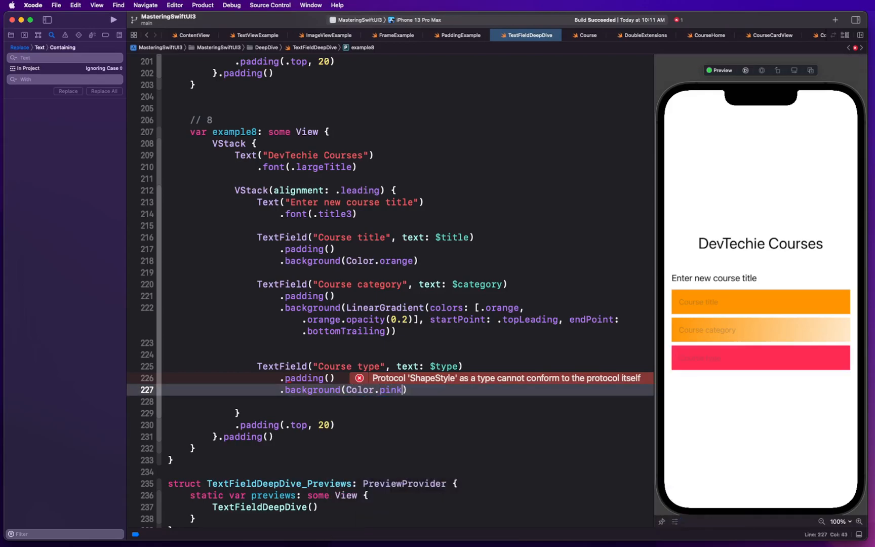
text(, in:)
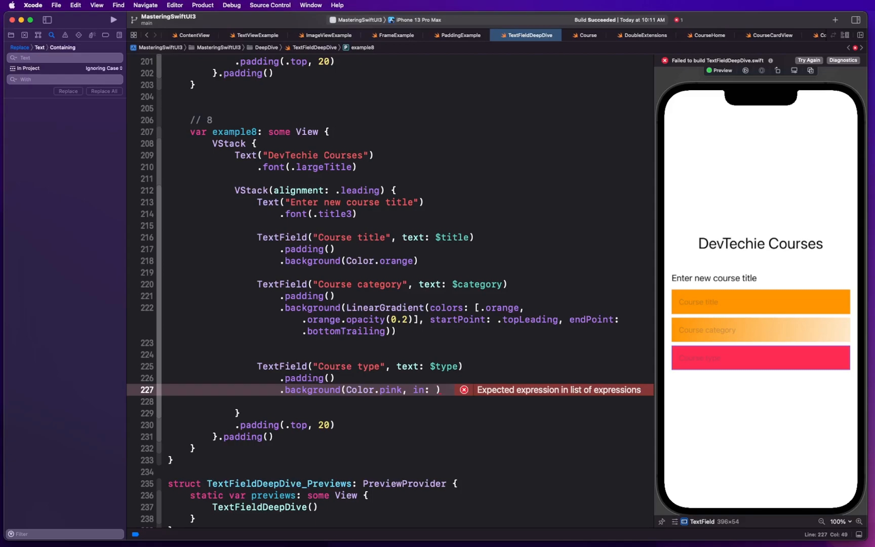
text(RoundedRectangle)
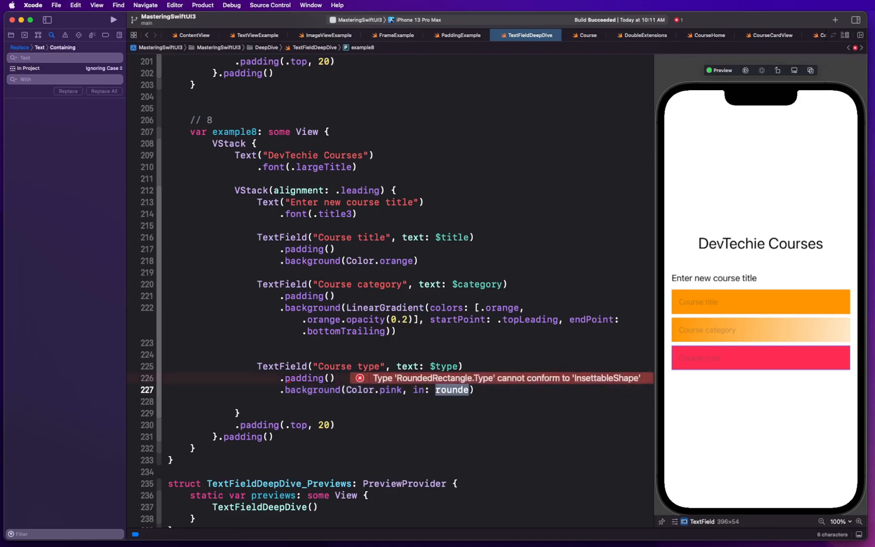
text(Capsule()
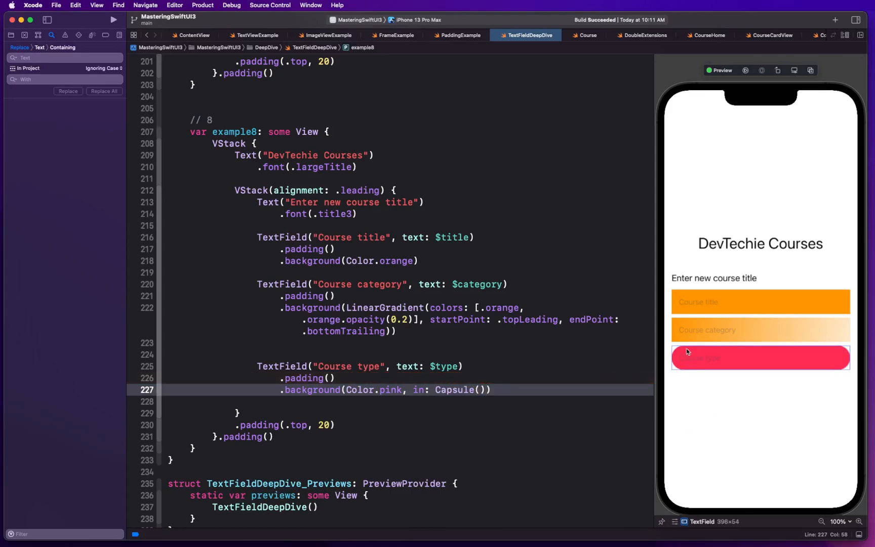
mouse_move(742, 82)
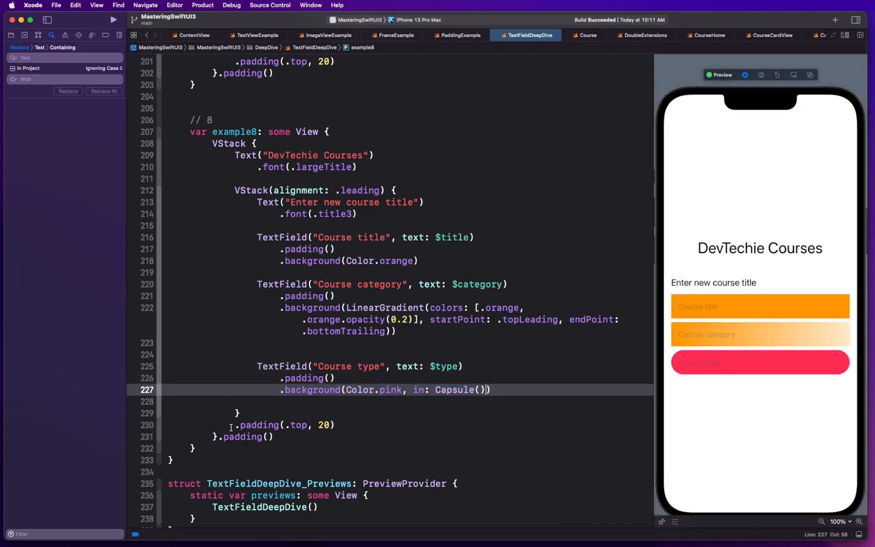
text(.opacity(0.2)
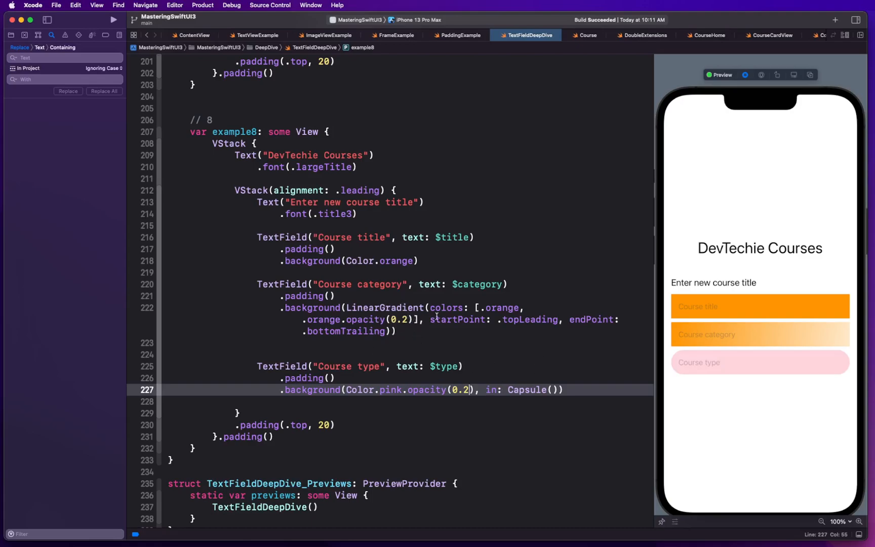
Set the title field's orange and the gradient's first orange to opacity 0.5.
click(519, 307)
text(.opacity(opacity: Double)
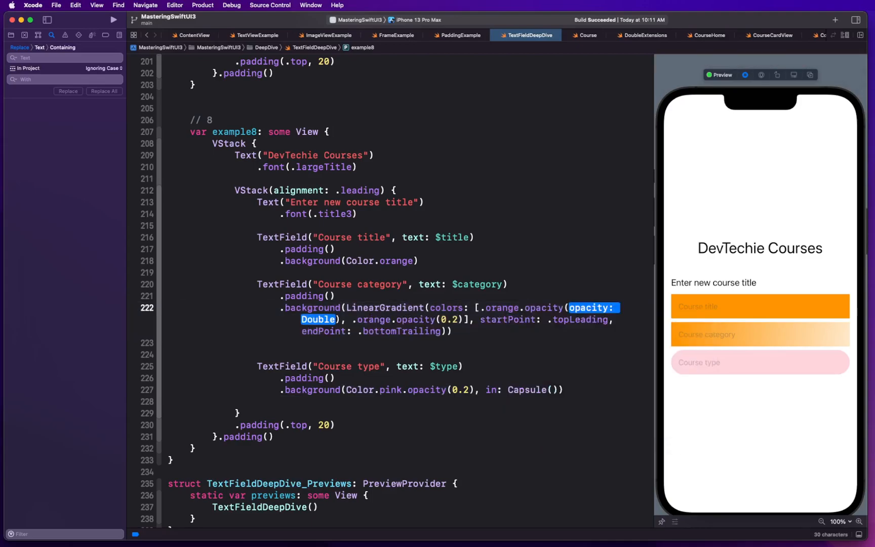
text(0.5)
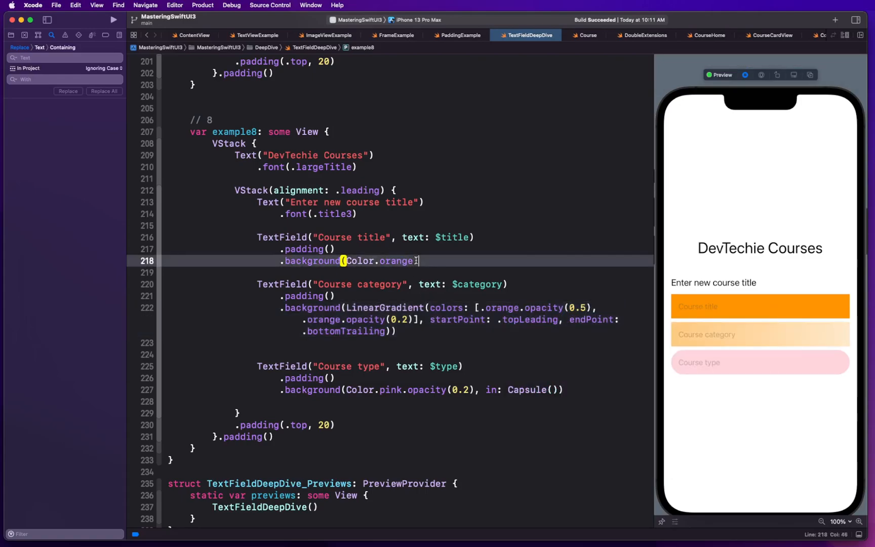
text(.opacity(0.5)
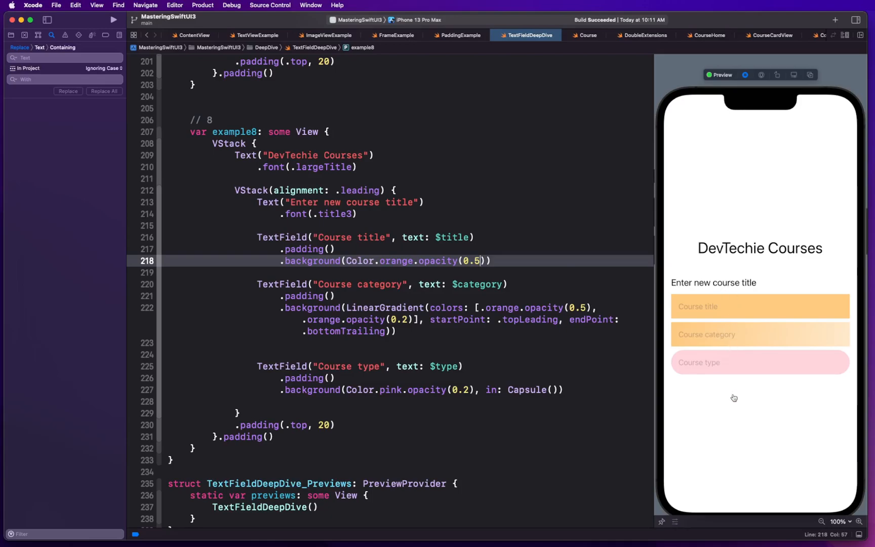
mouse_move(731, 358)
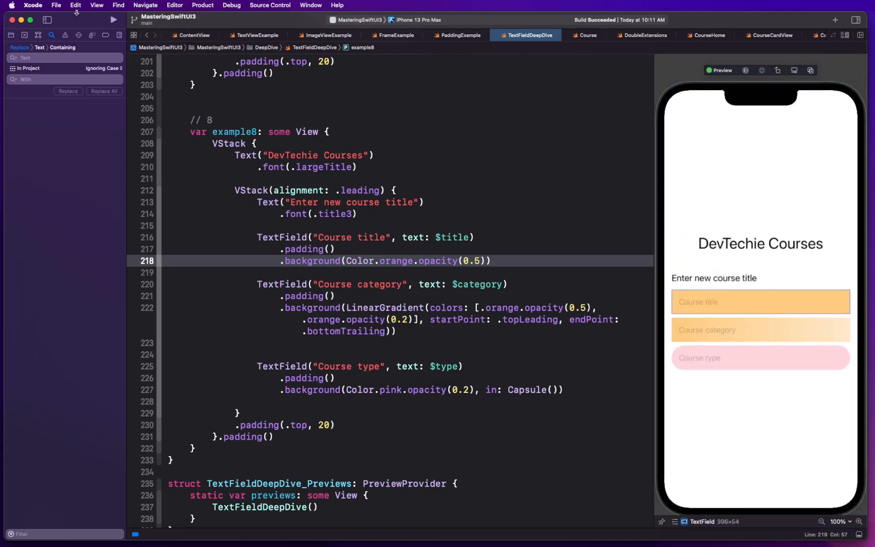
Run the app, dismiss the OSStatus error alert, and rerun on the iPhone 13 Pro Max.
click(112, 20)
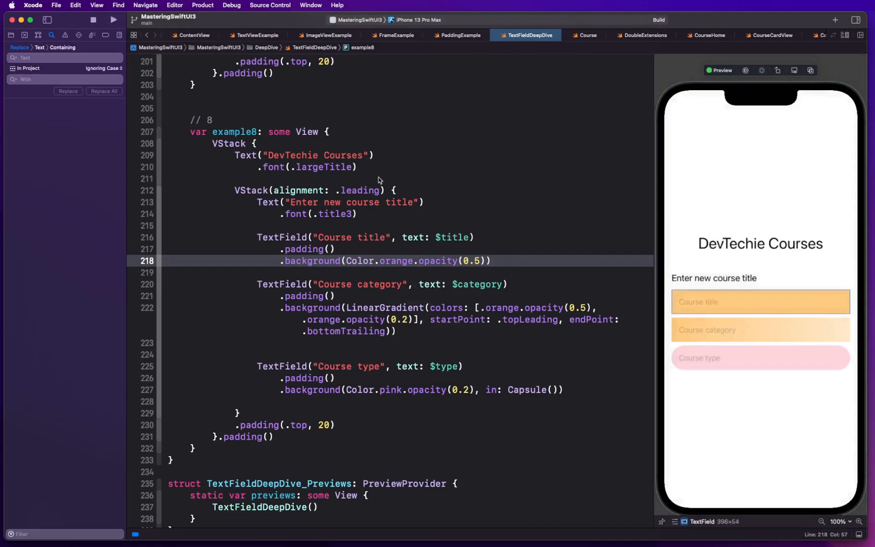
click(113, 19)
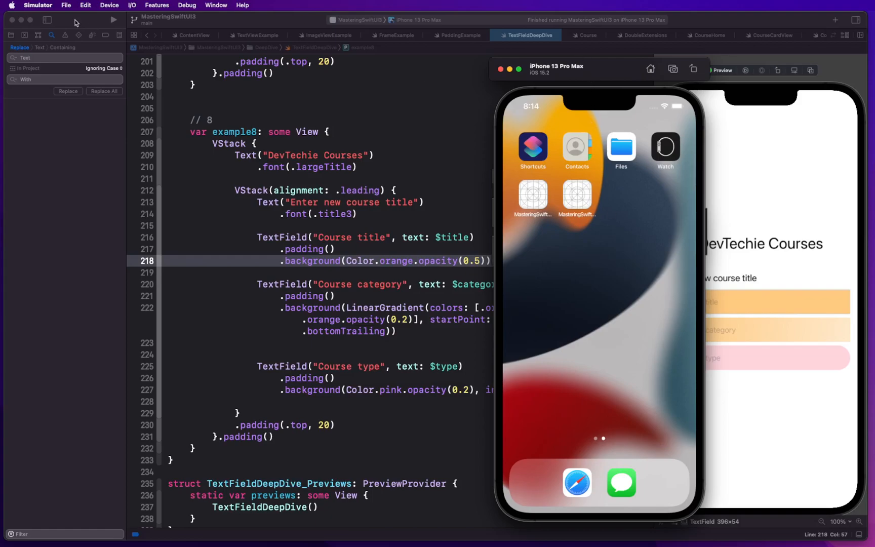
mouse_move(425, 24)
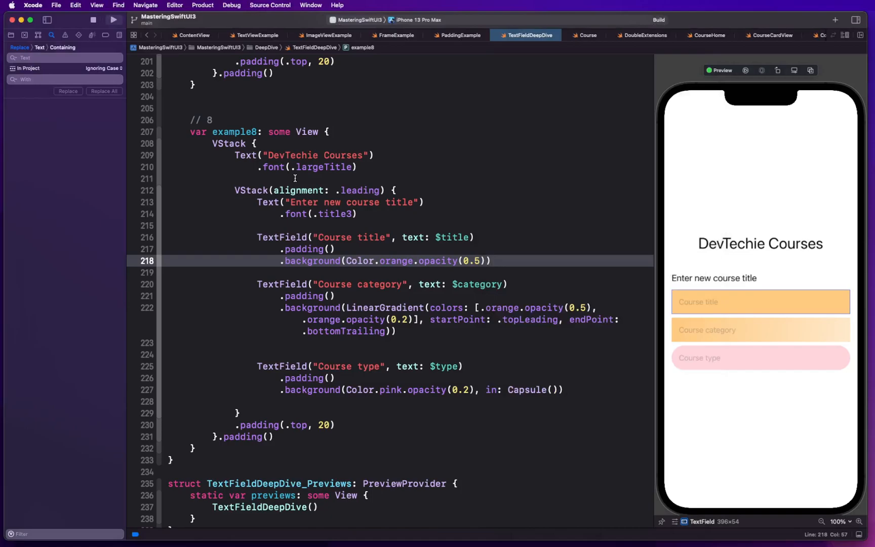
click(113, 20)
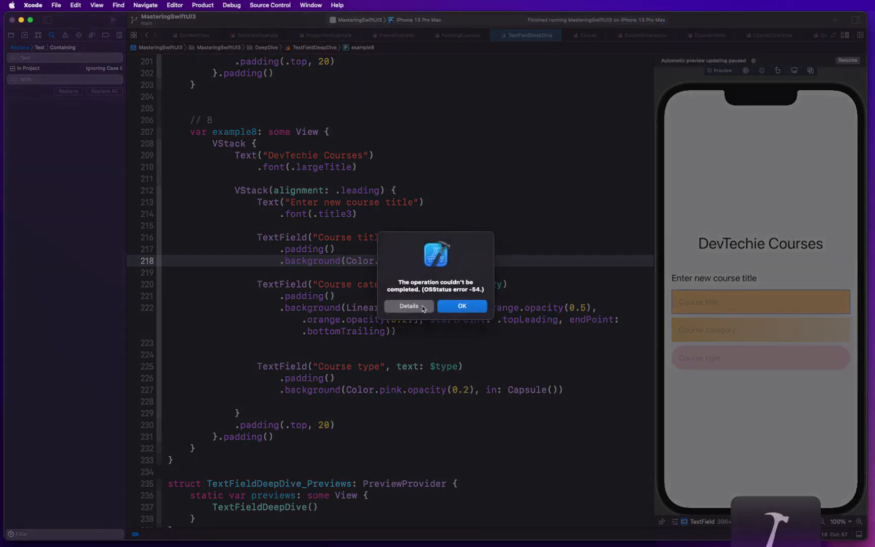
click(460, 306)
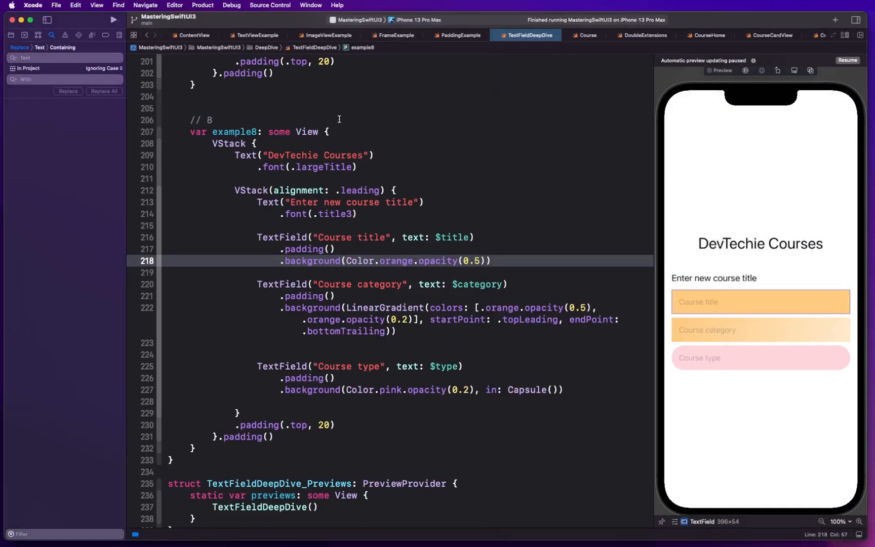
click(113, 20)
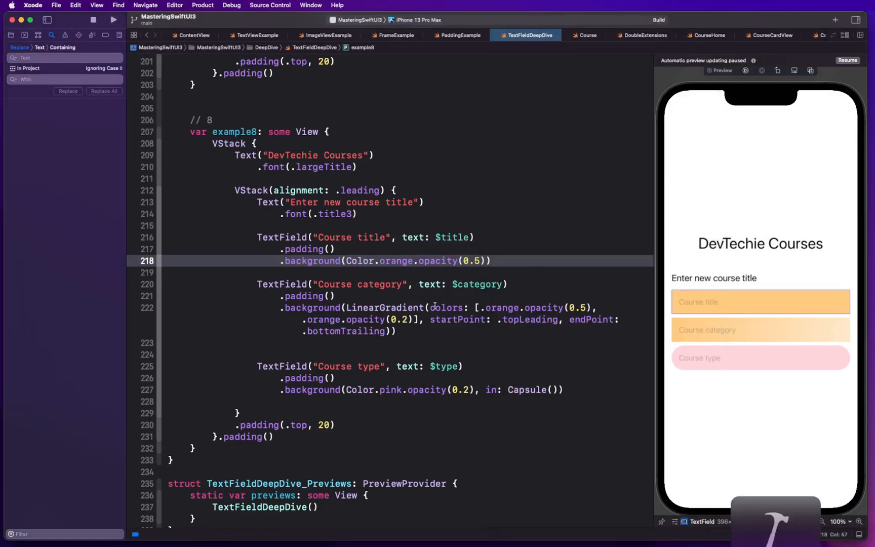
click(113, 20)
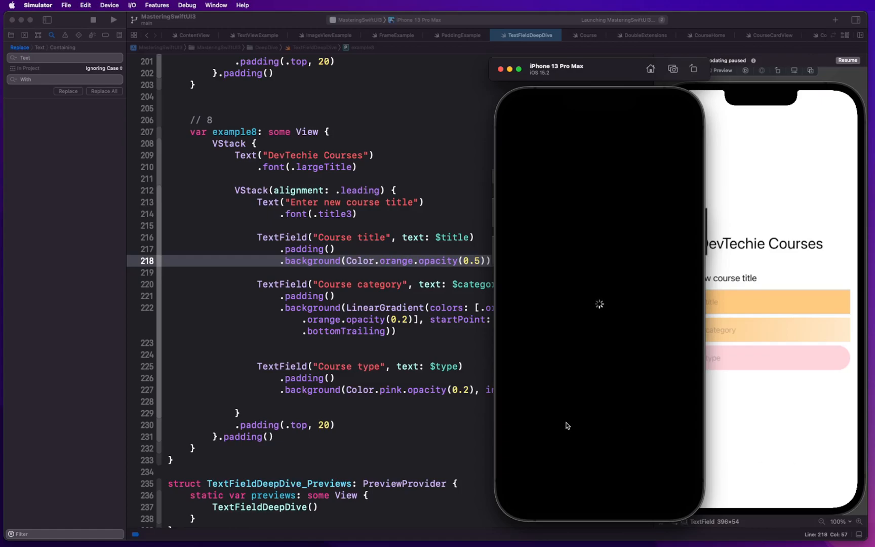
mouse_move(507, 409)
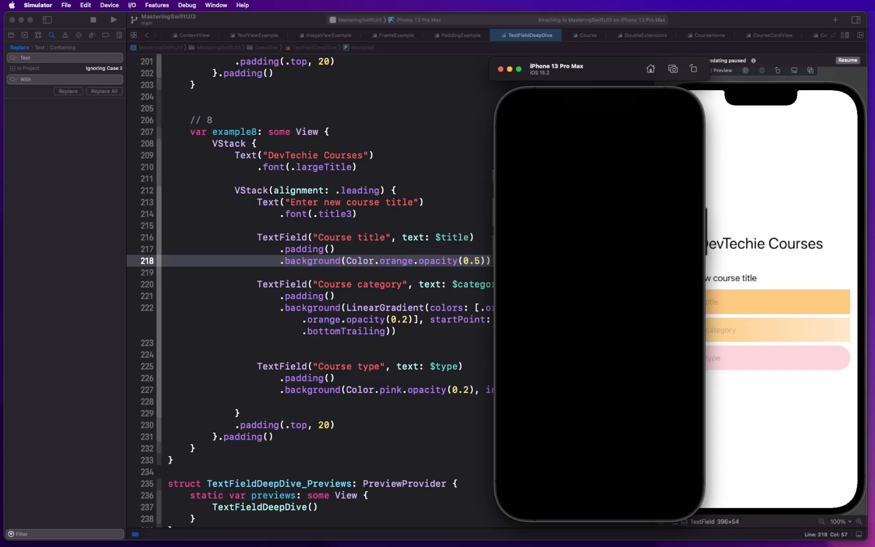
Enter 'SwiftUI in Depth', 'SwiftUI' and 'Video Course' into the three simulator fields.
click(113, 20)
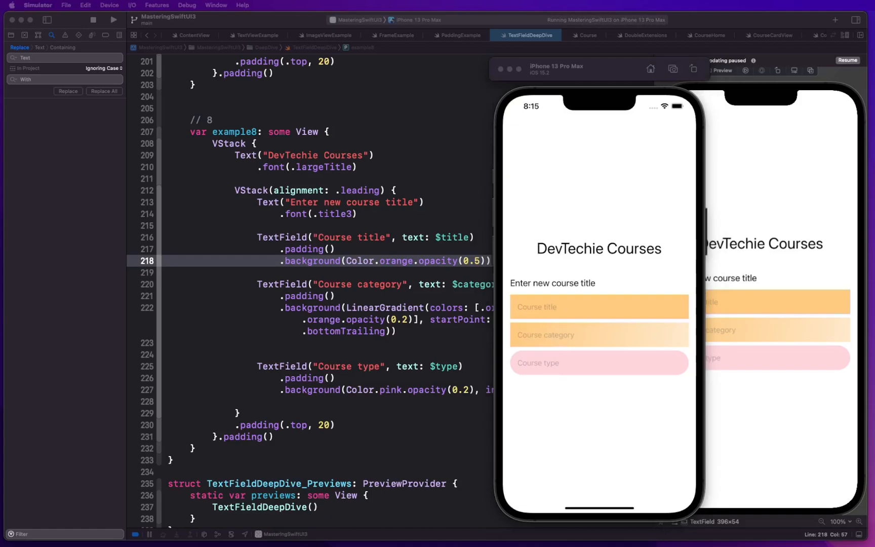
mouse_move(582, 69)
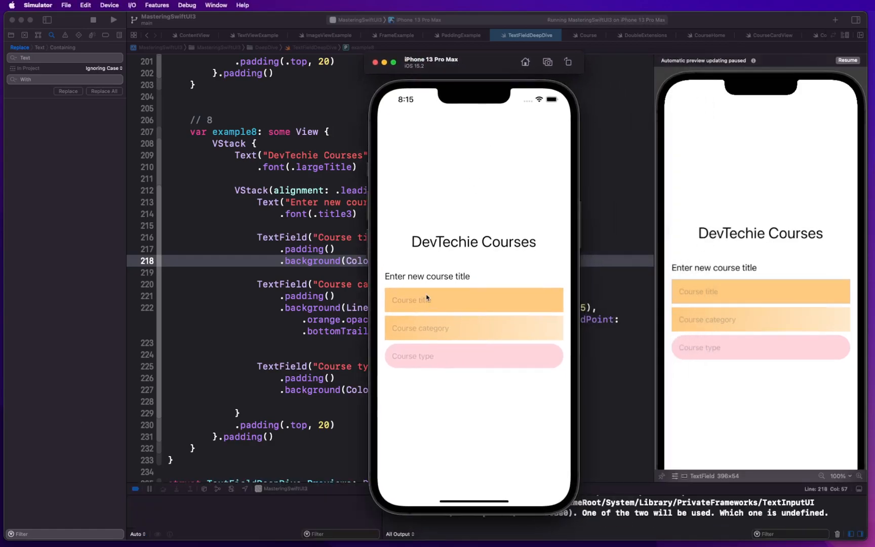
text(Ww)
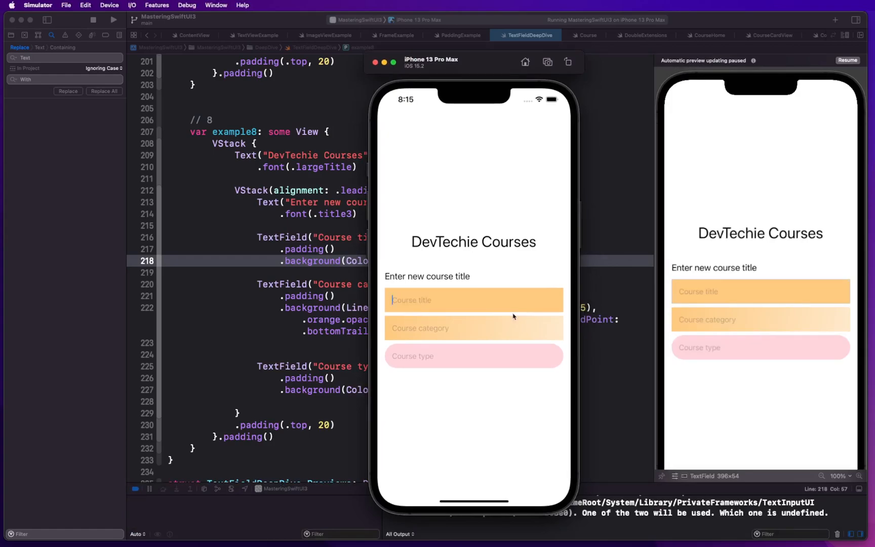
text(SwiftUI)
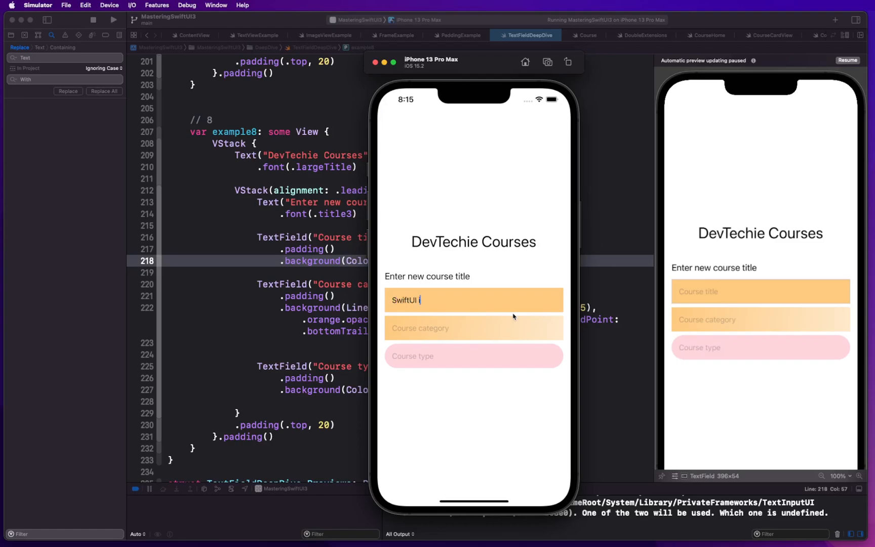
text(in Depth)
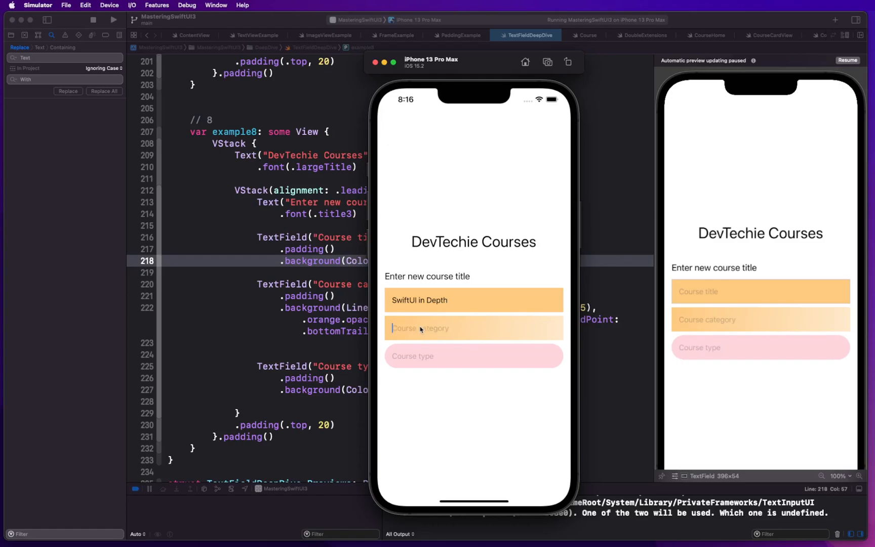
text(SwiftUI)
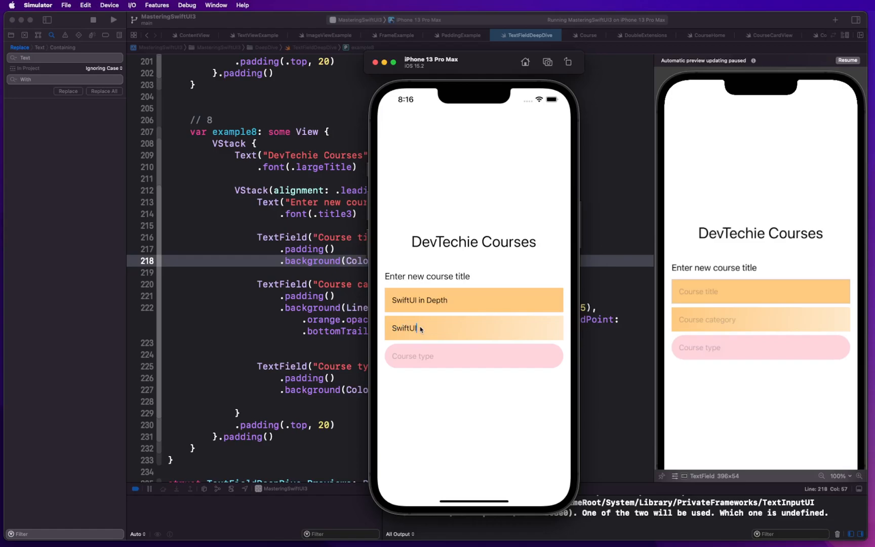
mouse_move(423, 355)
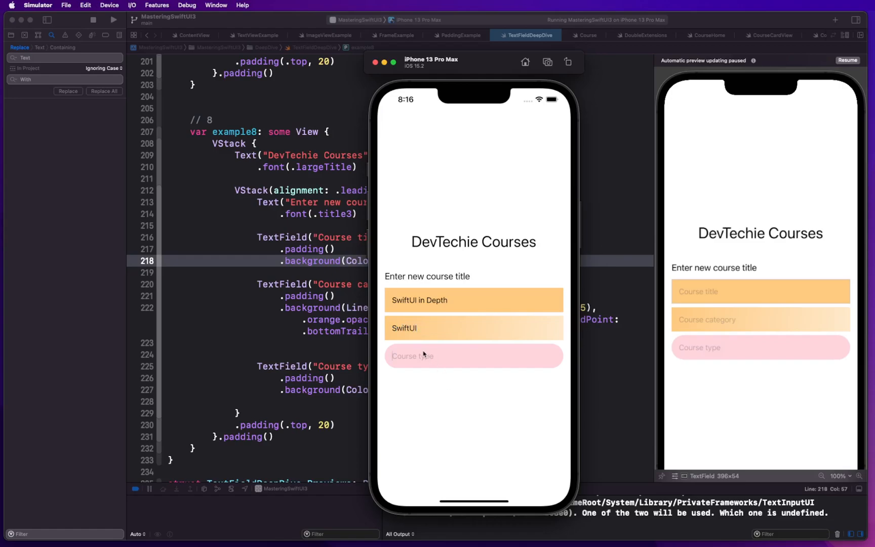
text(Video)
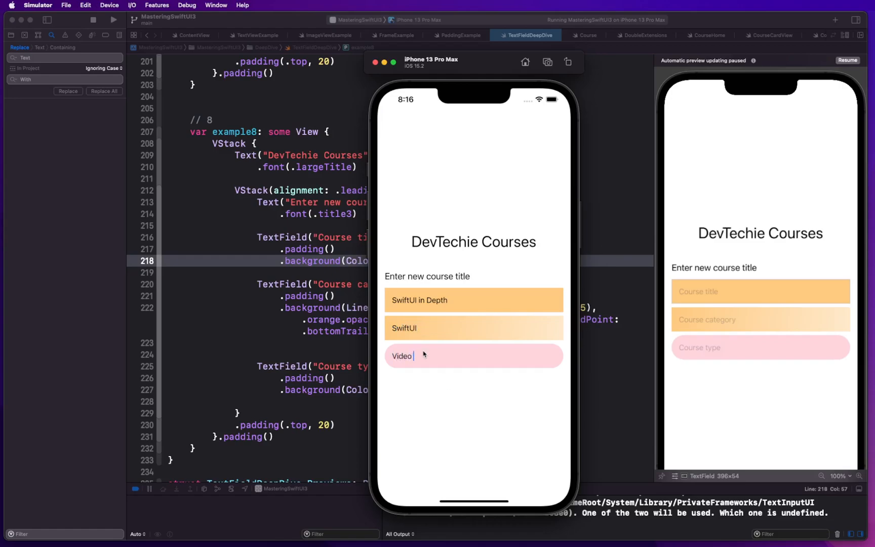
text(Course)
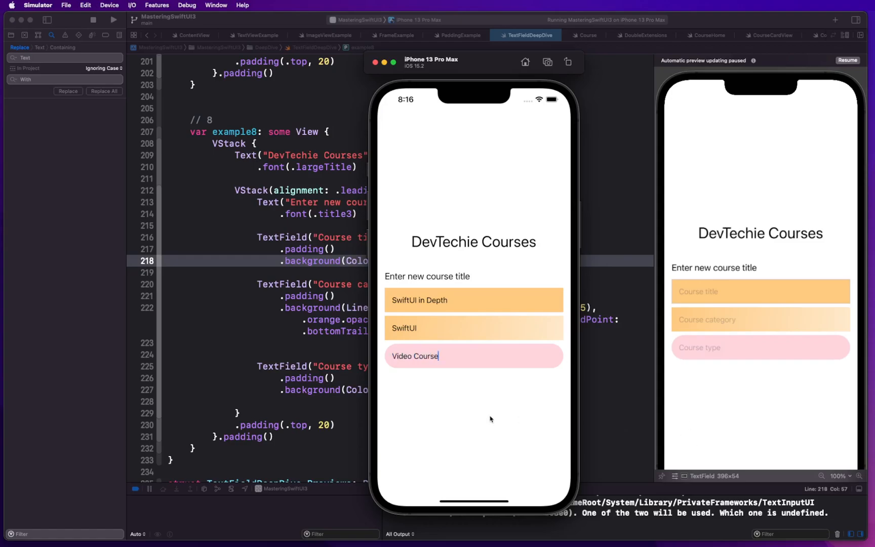
mouse_move(414, 346)
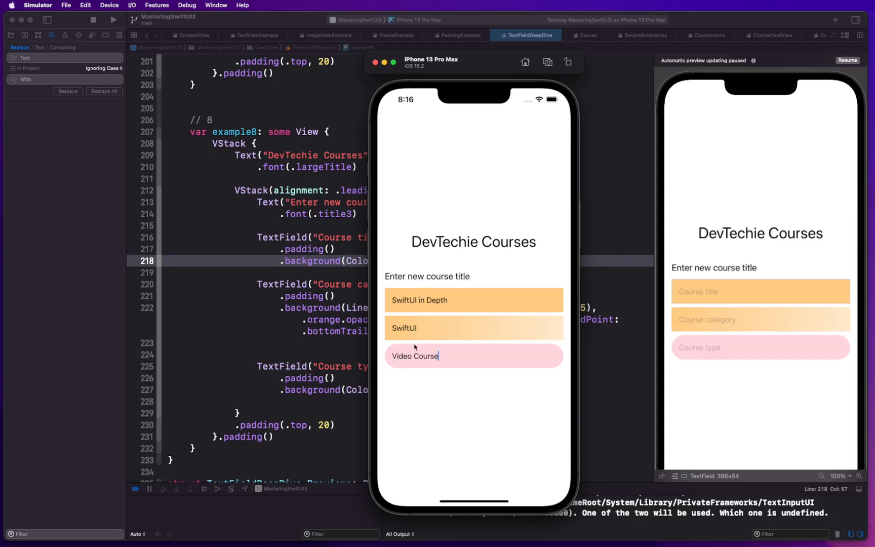
mouse_move(414, 309)
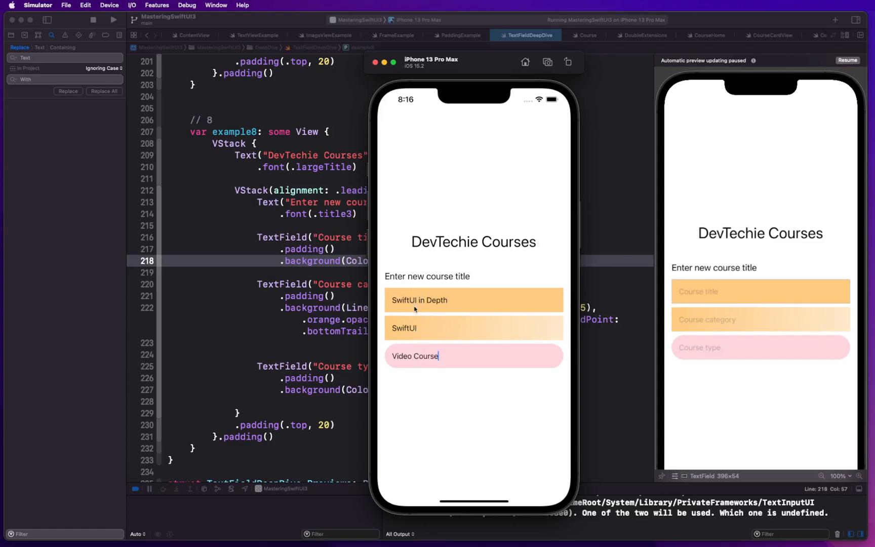
mouse_move(444, 376)
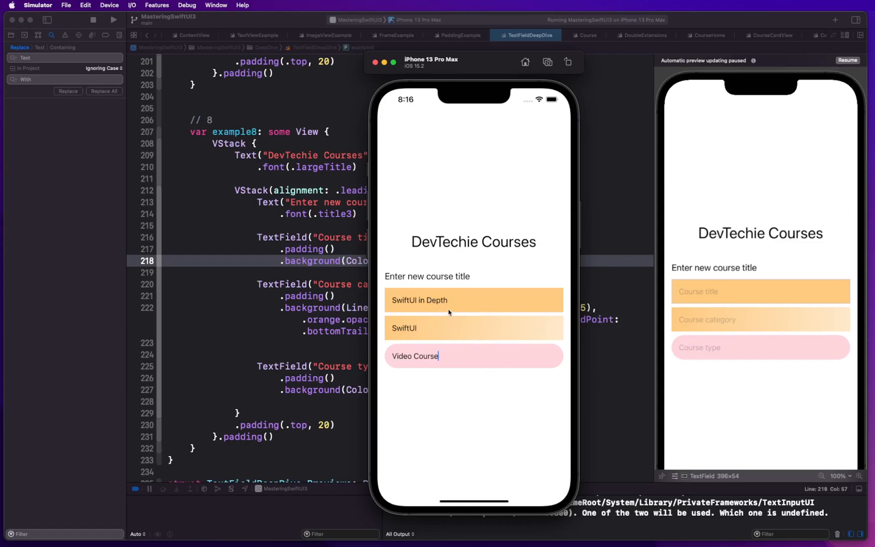
mouse_move(471, 323)
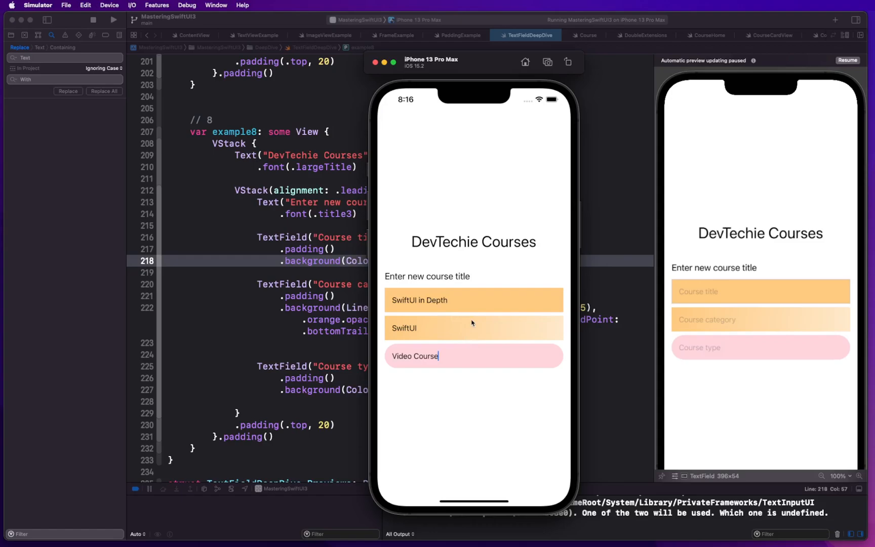